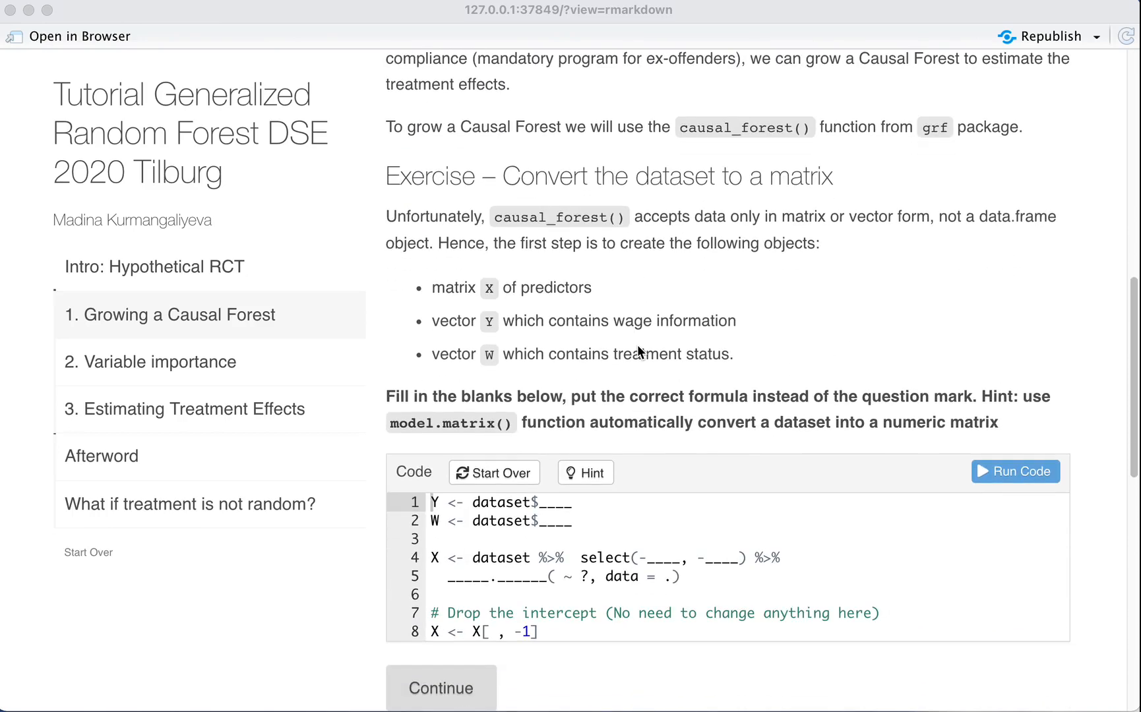
Step: Insert a blank first line above the Y and W assignments in the exercise code
scroll("down", 3)
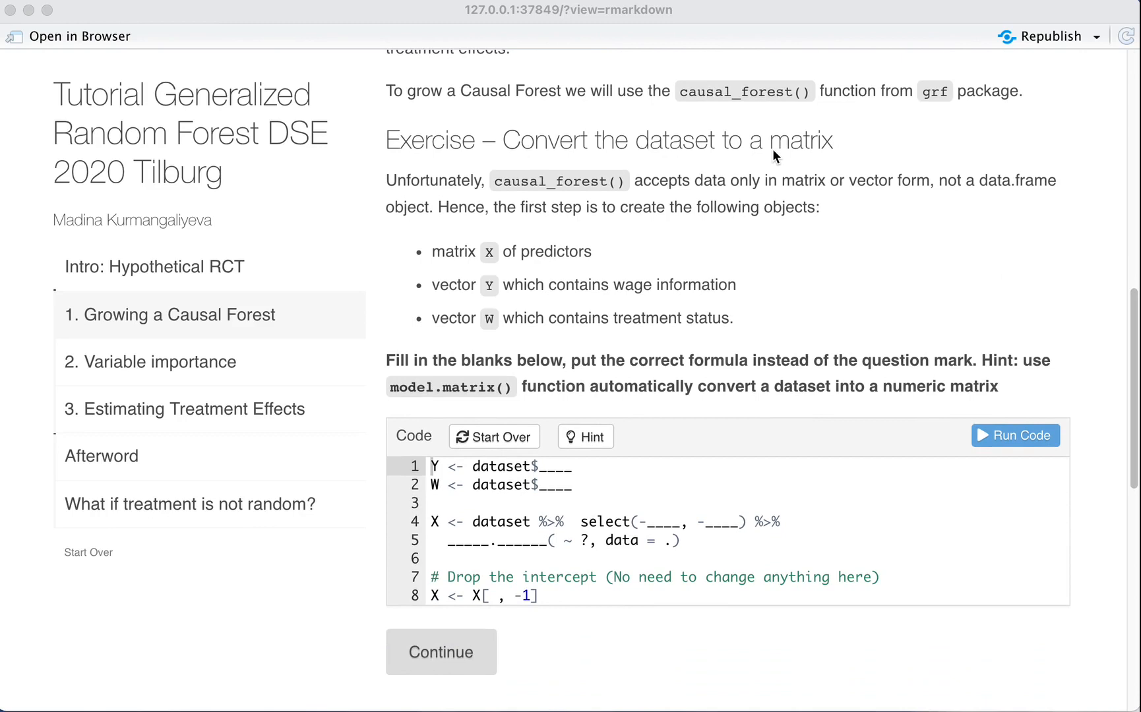
mouse_move(601, 401)
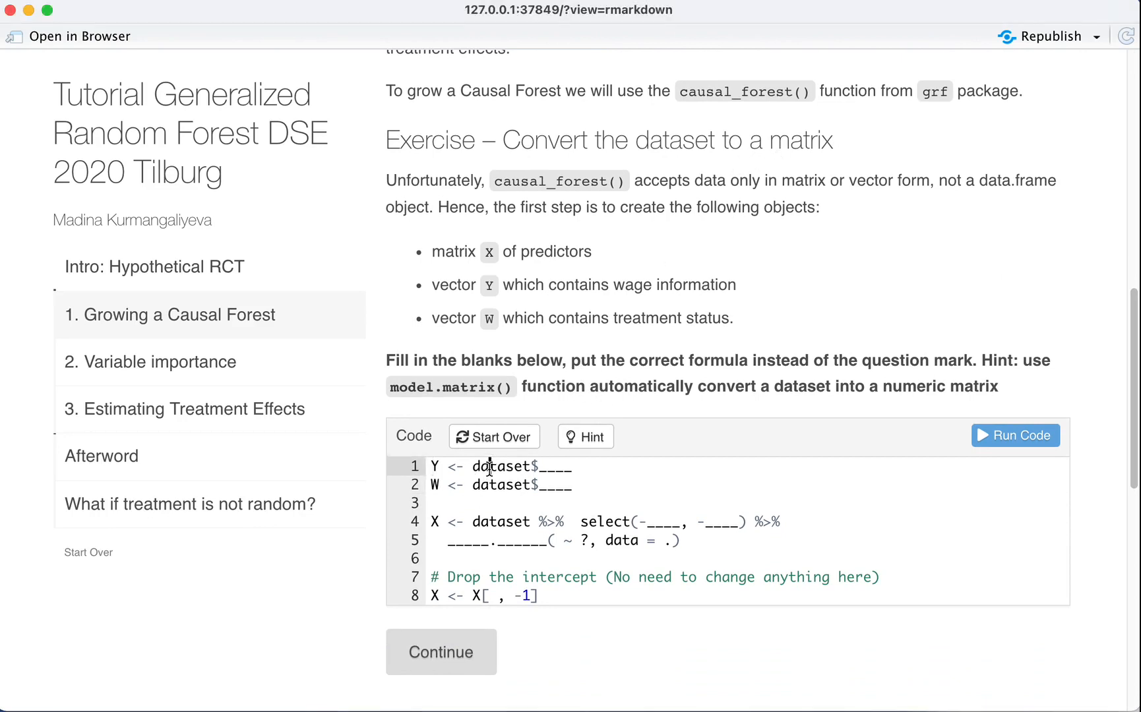
left_click(520, 485)
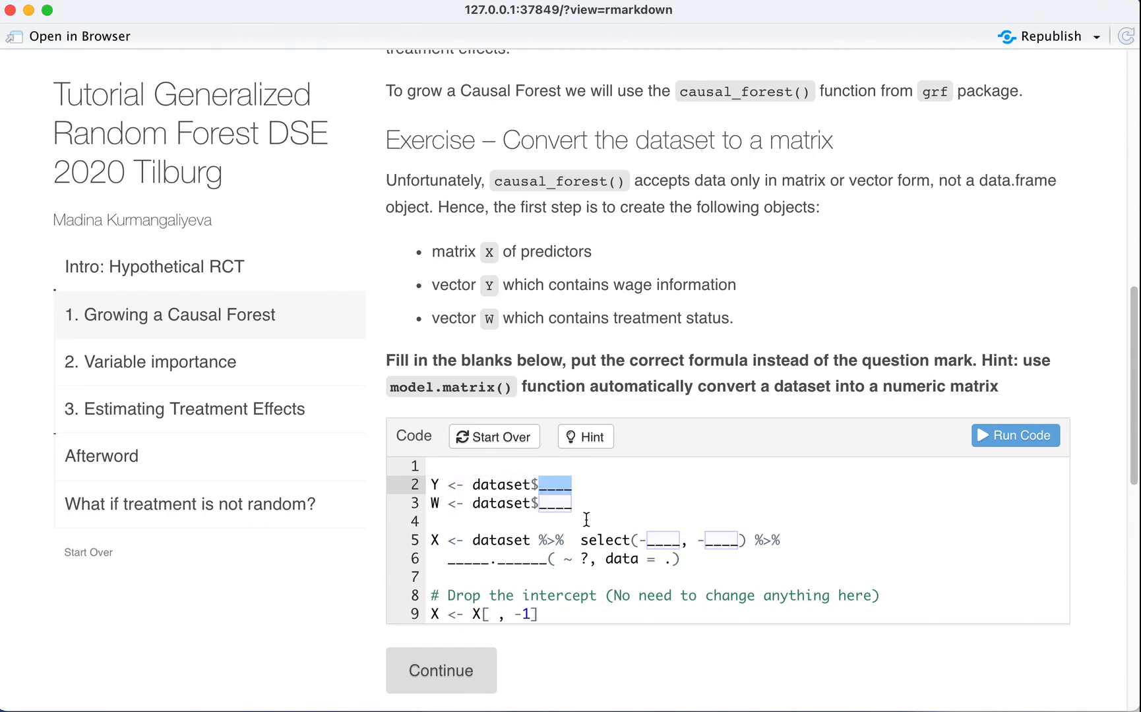
Step: Fill Y as dataset$wage and W as dataset$jobhelp, then comment out the unfinished X lines
left_click(550, 484)
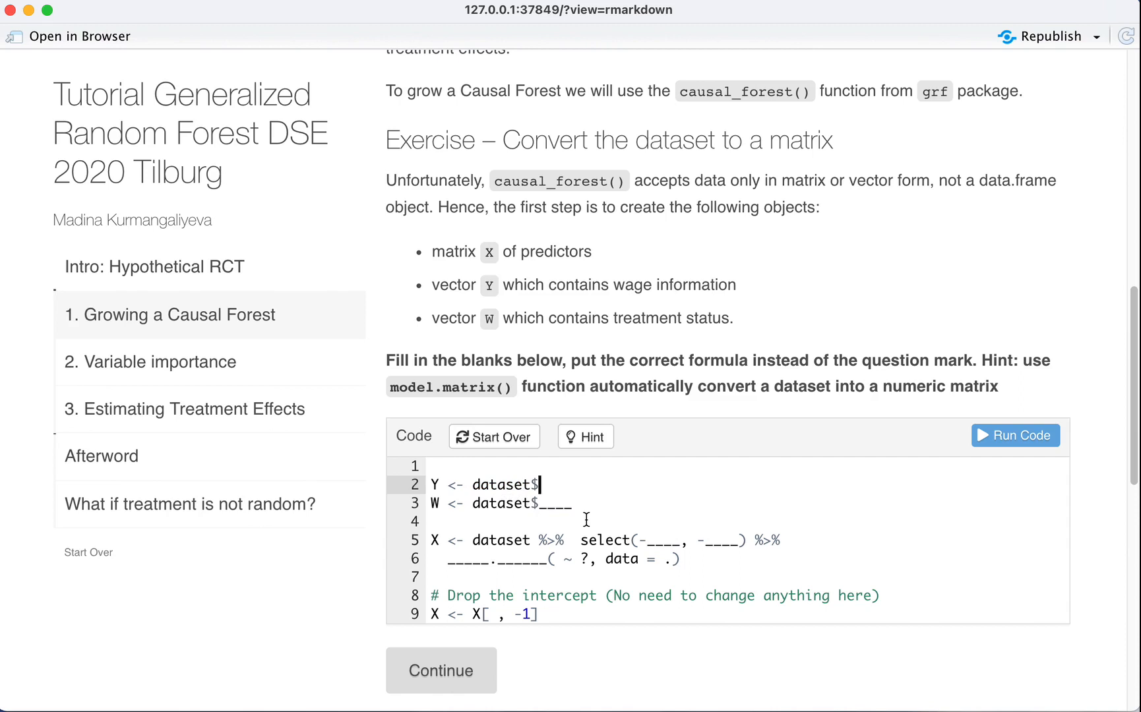
type("wage")
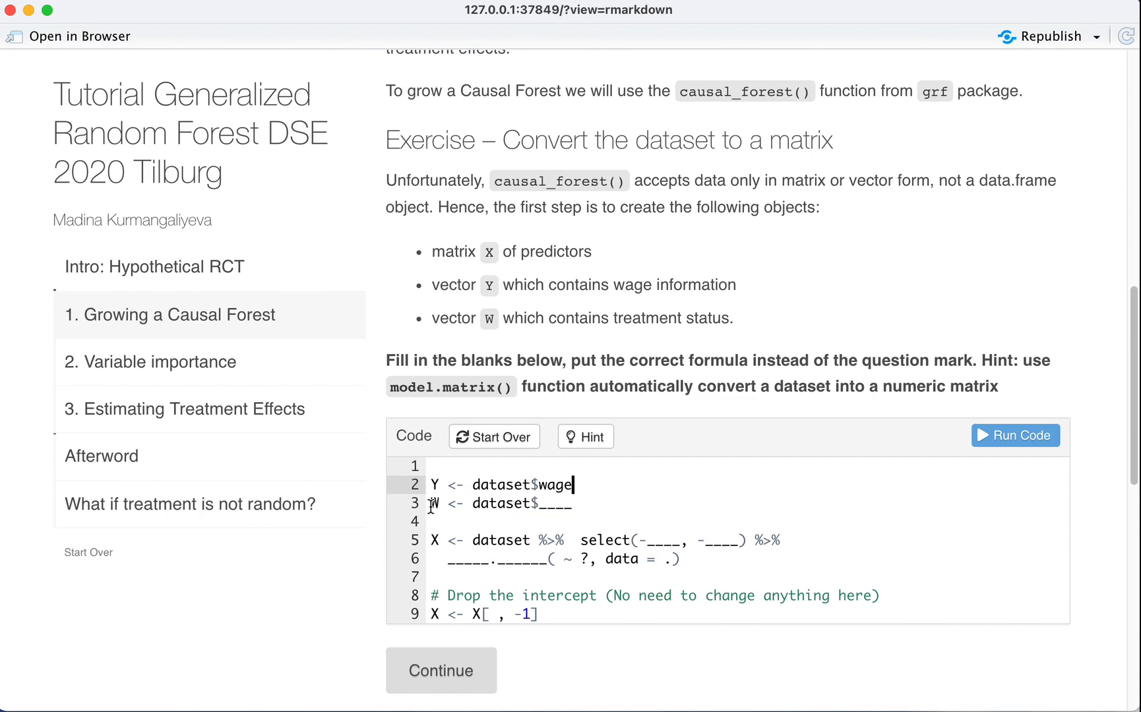
double_click(432, 503)
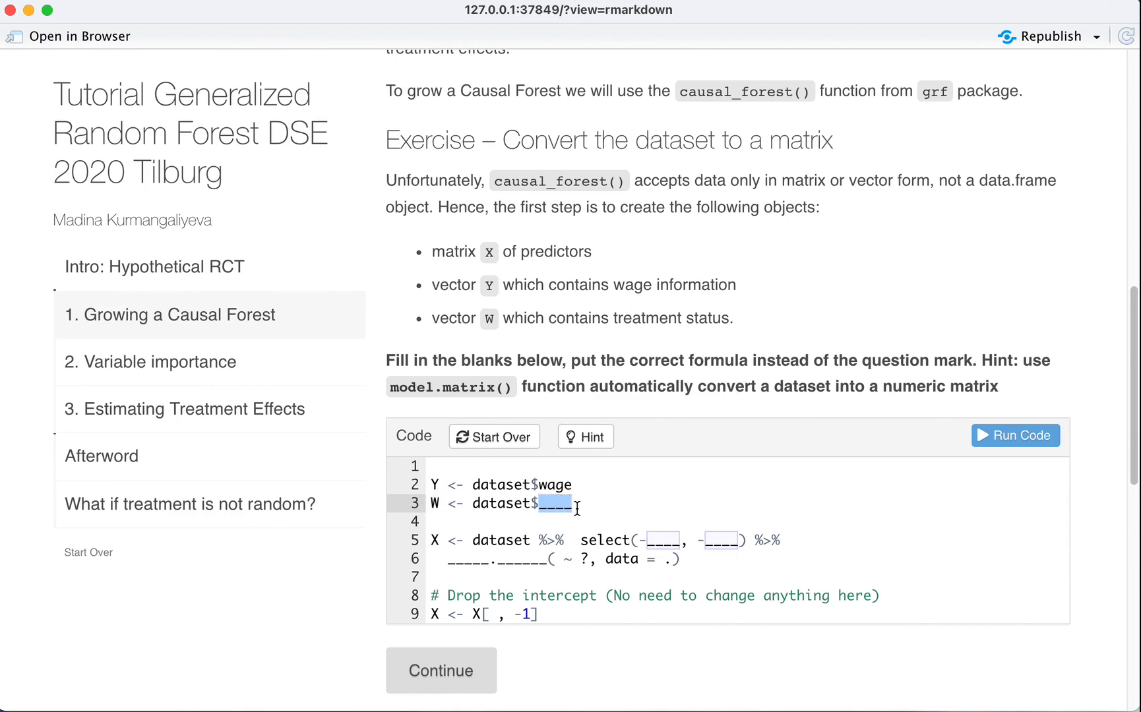
type("jobhelp")
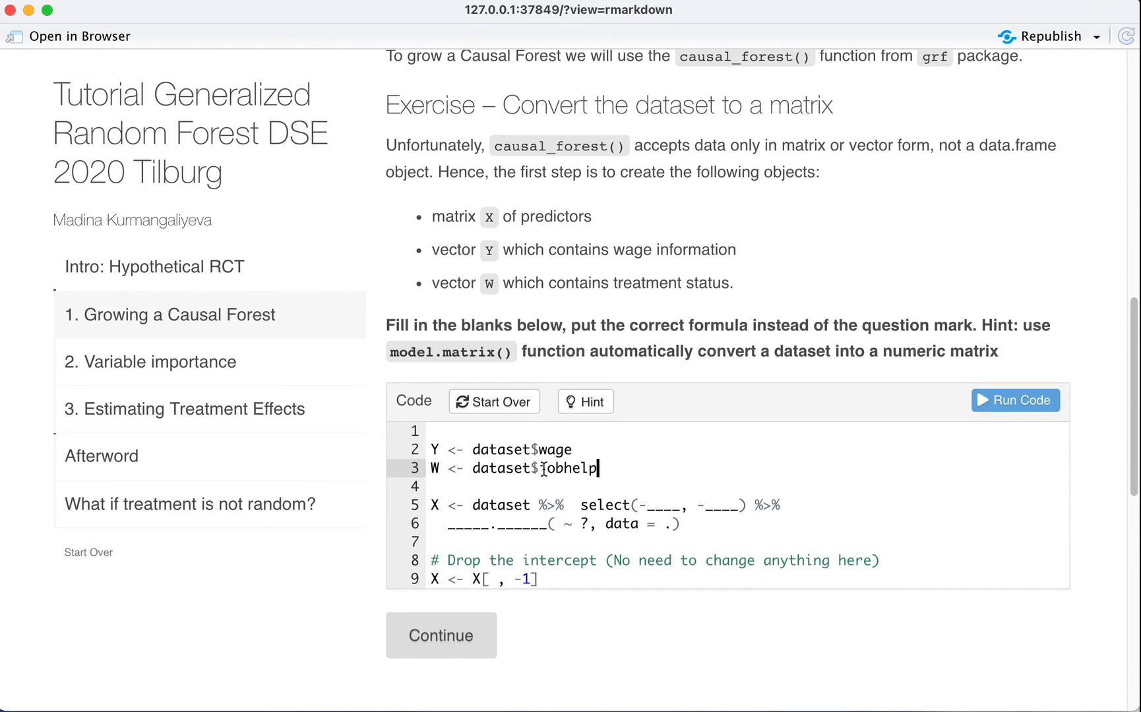
double_click(523, 448)
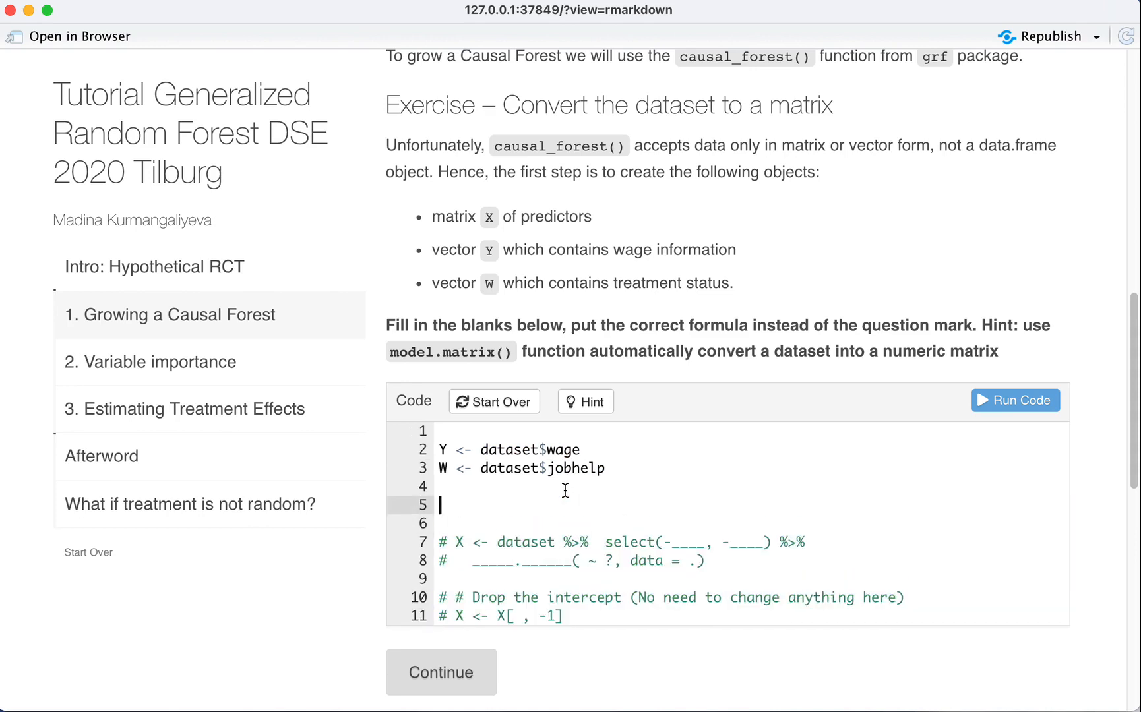
Step: Run Y %>% class() to confirm Y is a numeric vector of 1000 wage values
type("Y")
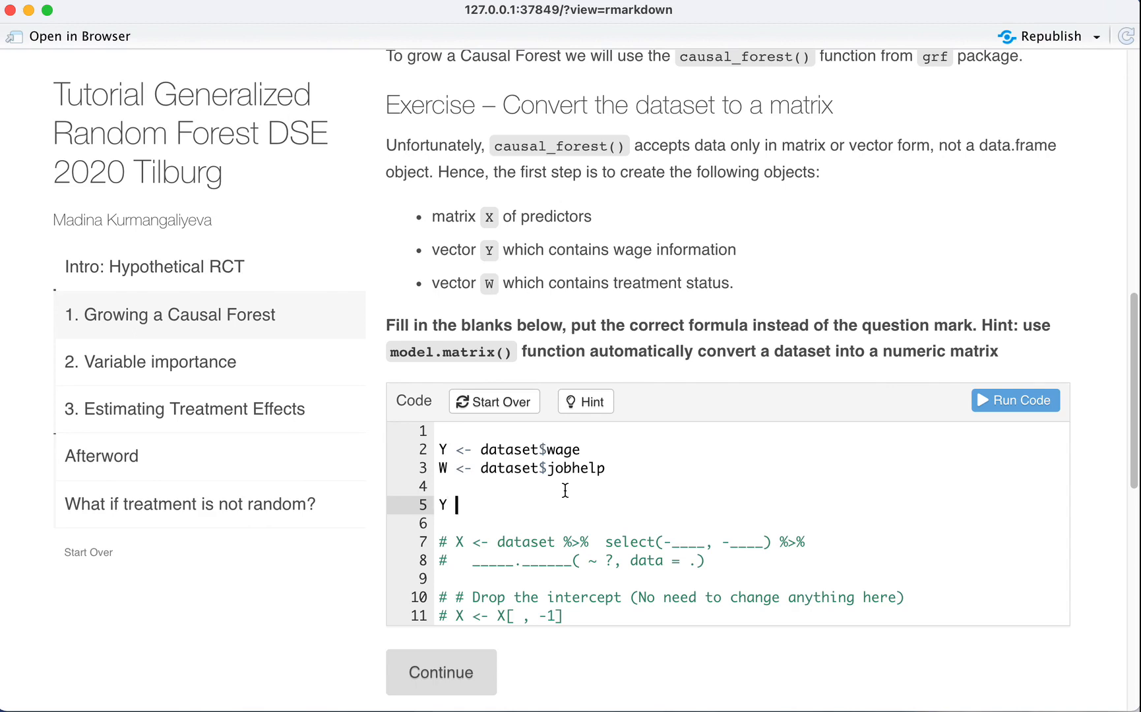
type("%>%")
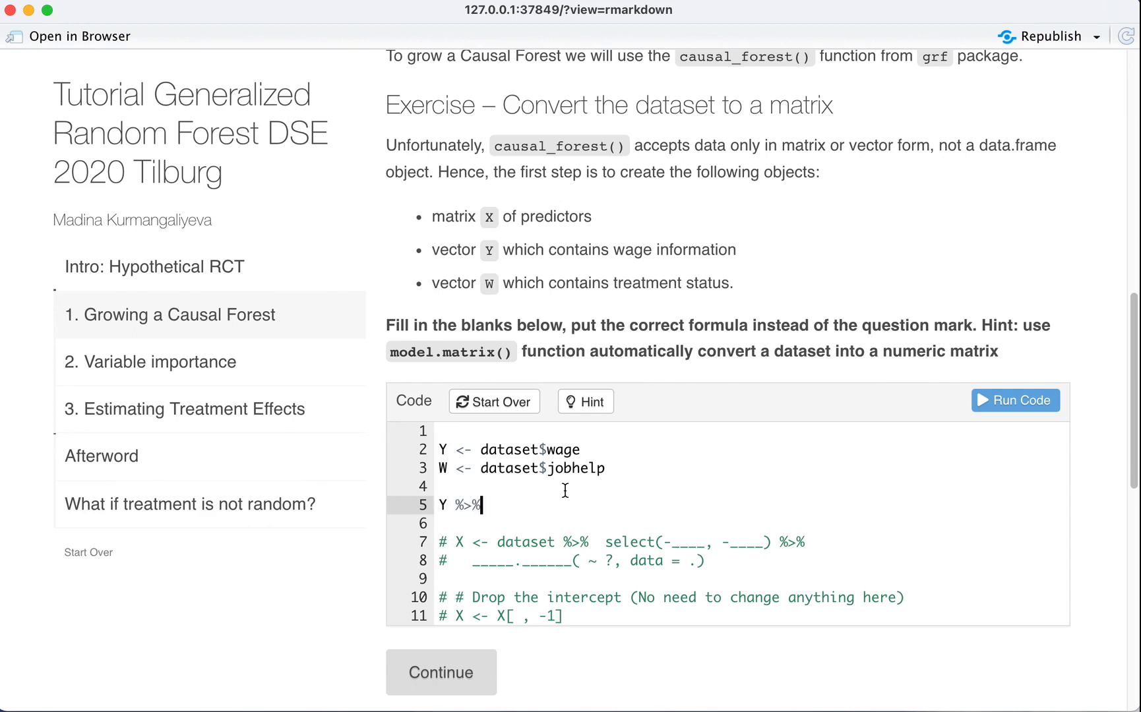
type("class()")
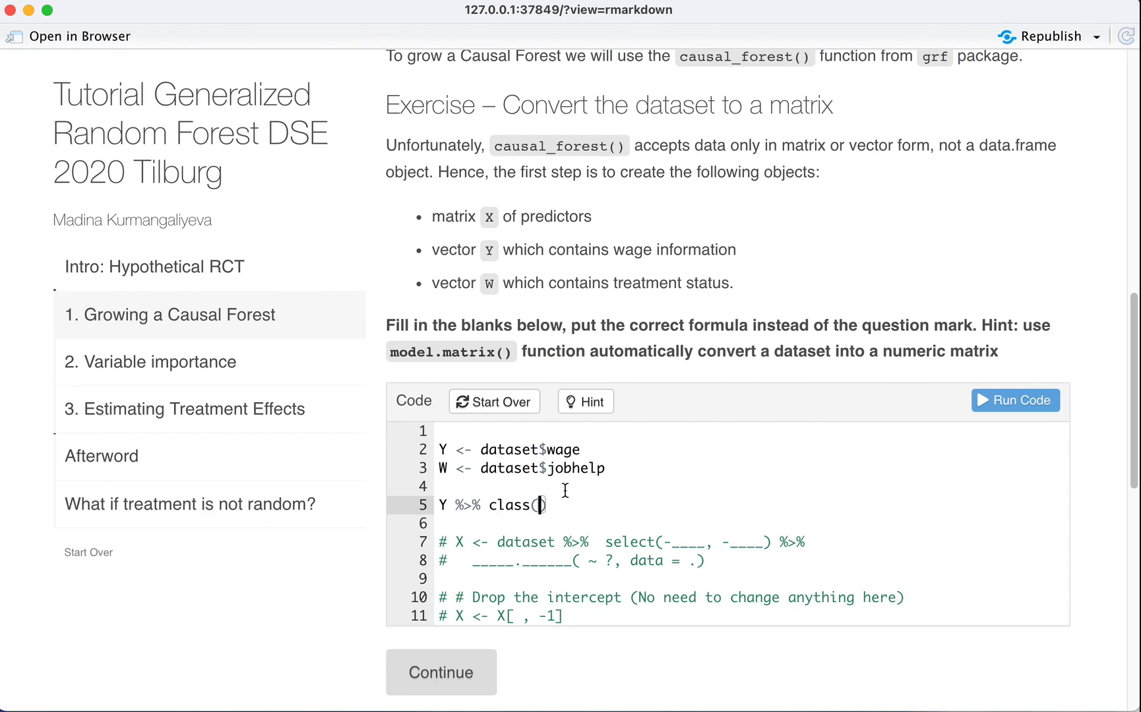
left_click(1014, 400)
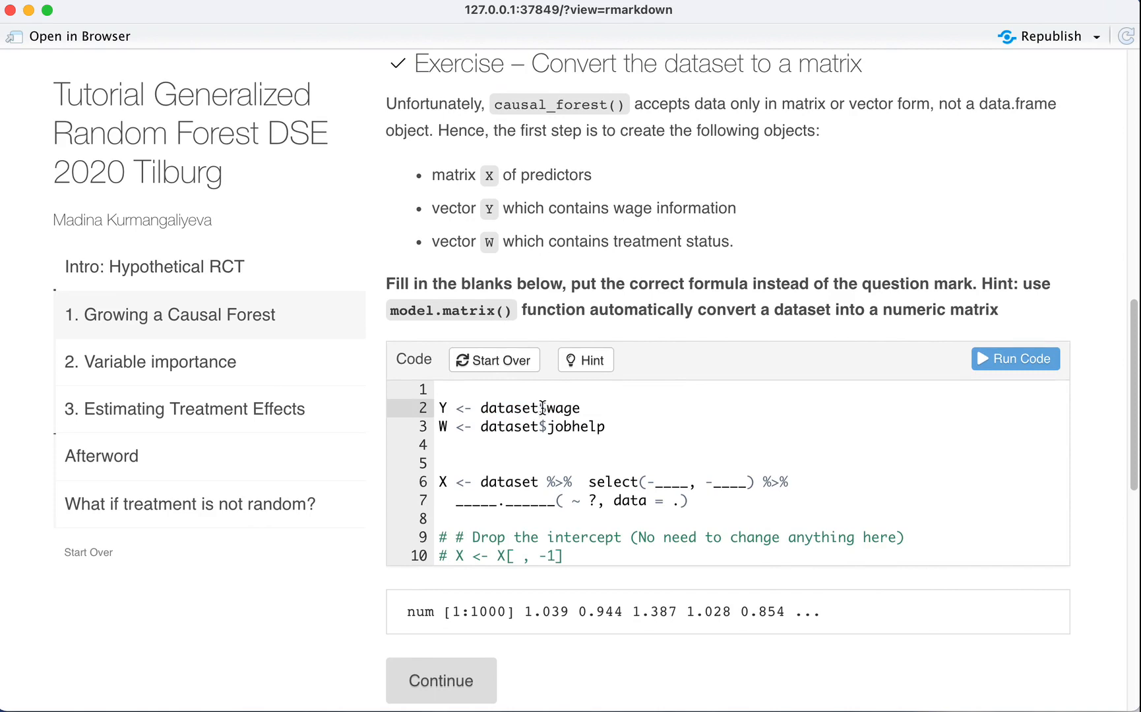
Step: Run dataset %>% names() to list the eight column names, including jobhelp and wage
type("dataset")
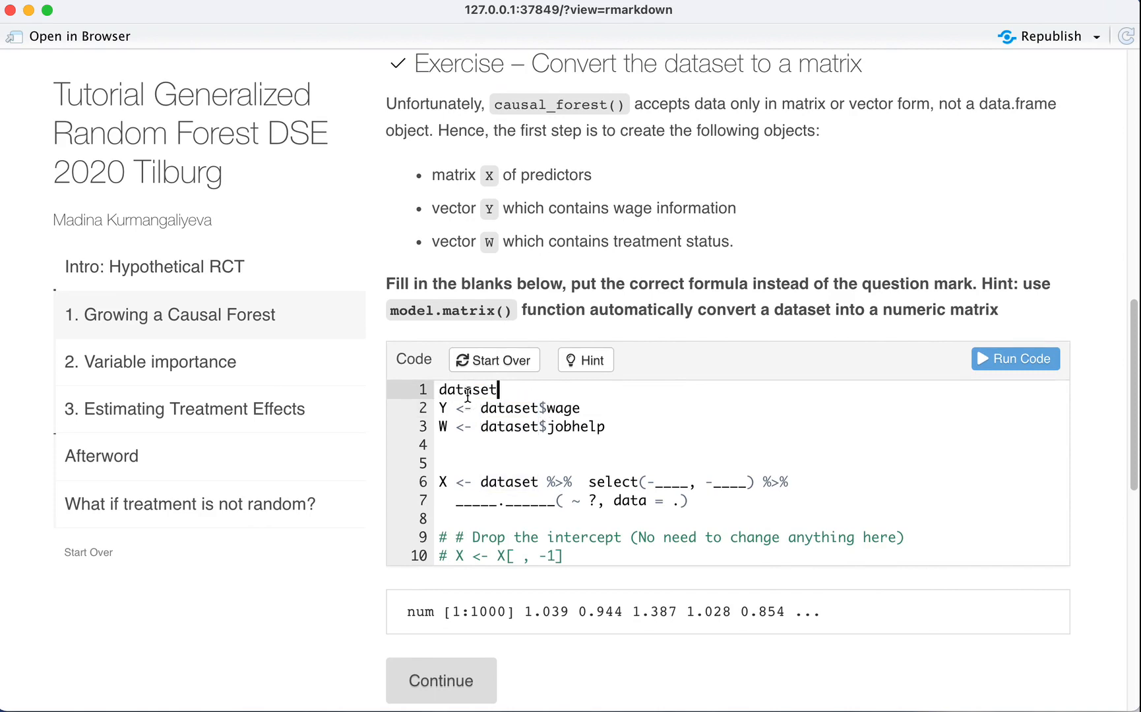
type("n%>")
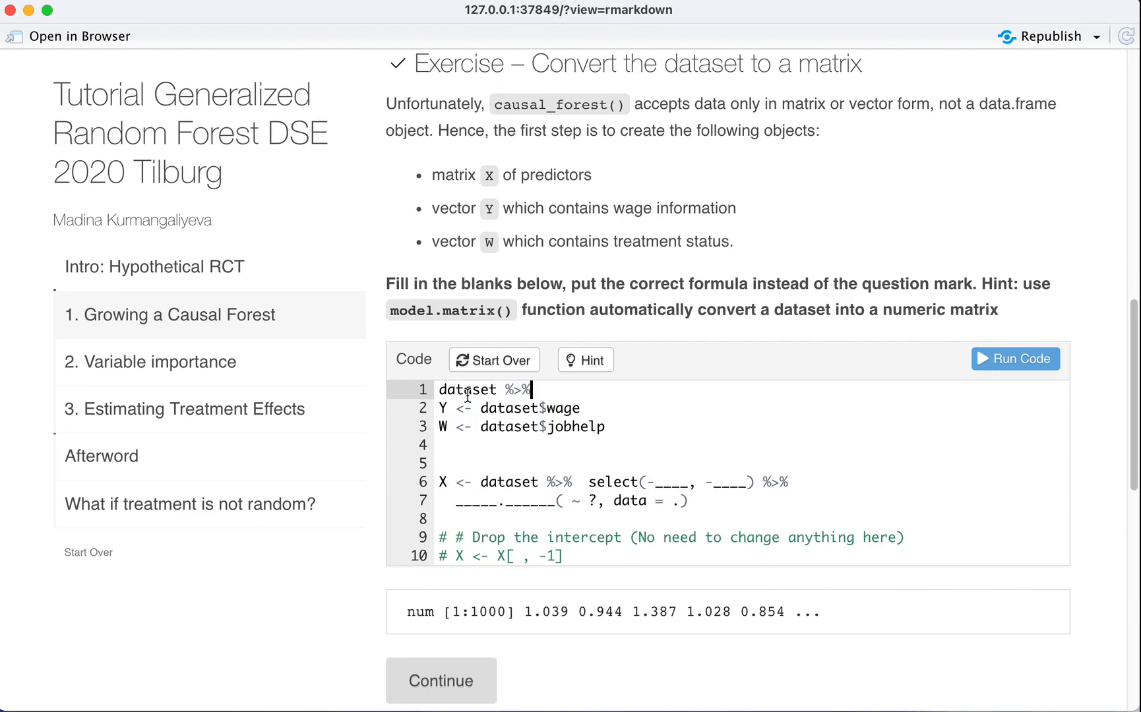
type("names(")
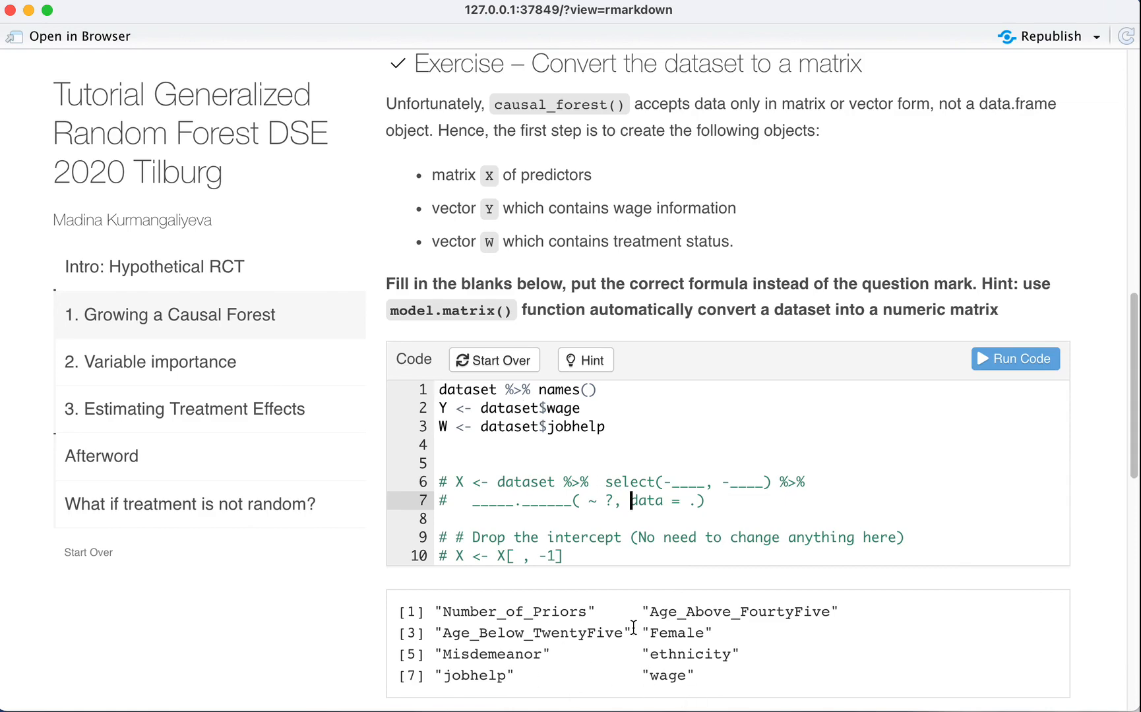
scroll("down", 3)
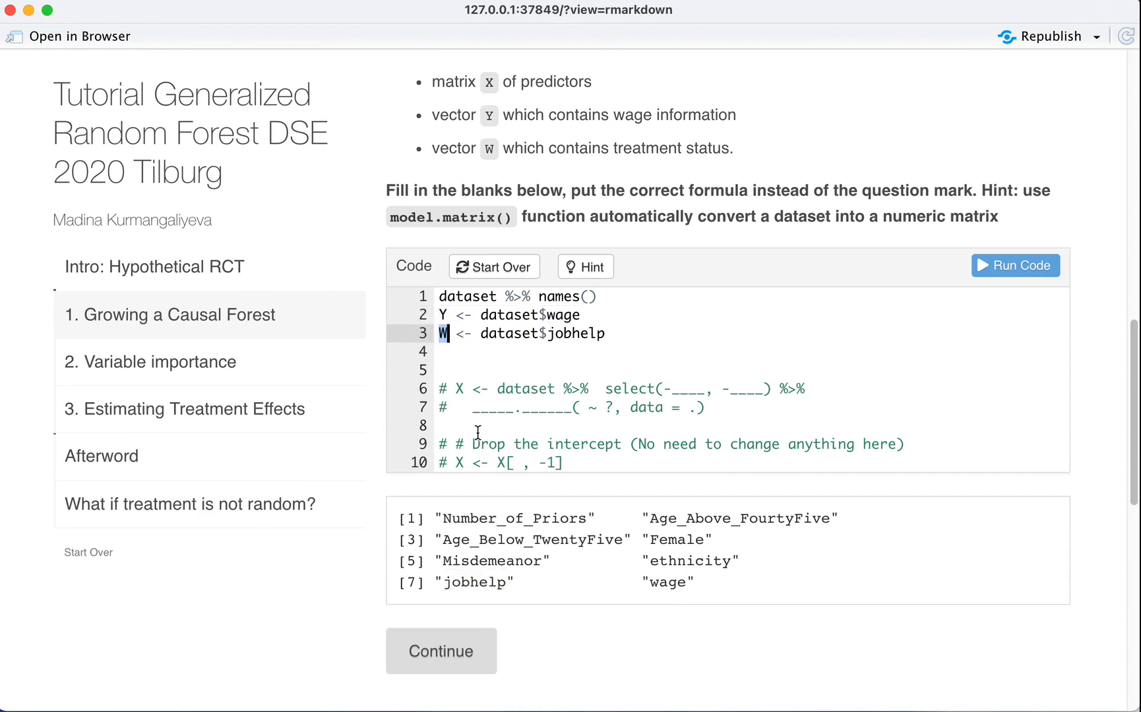
Step: Uncomment the X lines and fill the select blanks with jobhelp and wage to preview the six remaining columns
left_click_drag(438, 389, 631, 389)
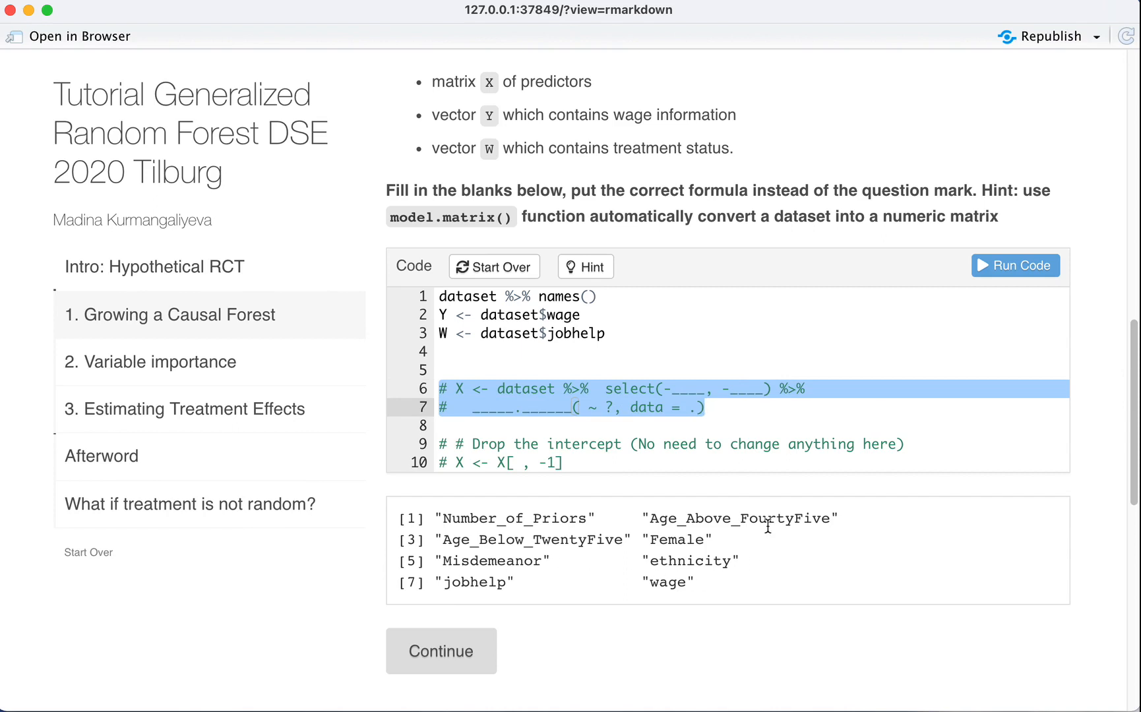
mouse_move(498, 583)
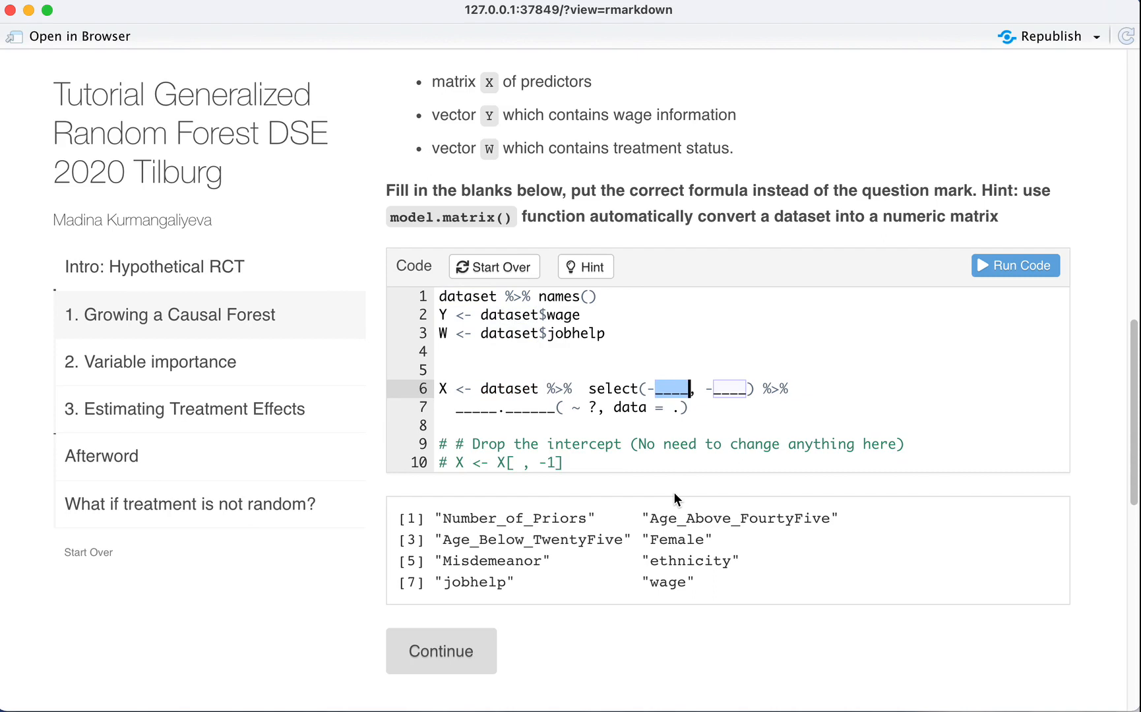
left_click(666, 388)
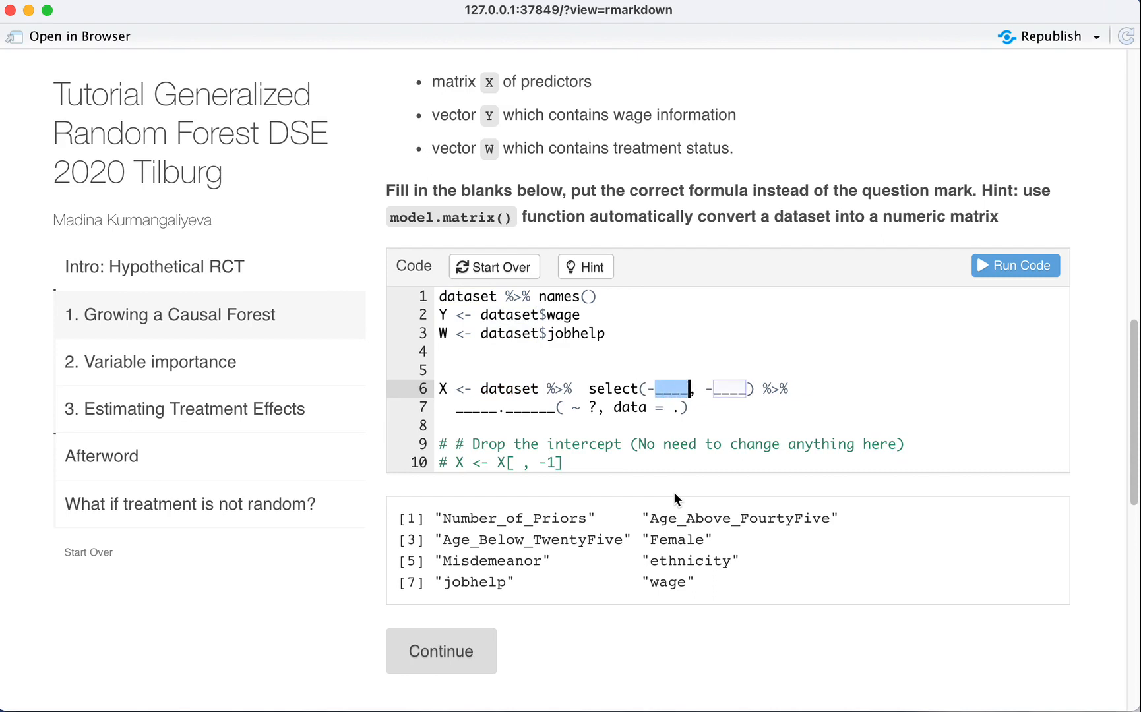
type("jobhelp")
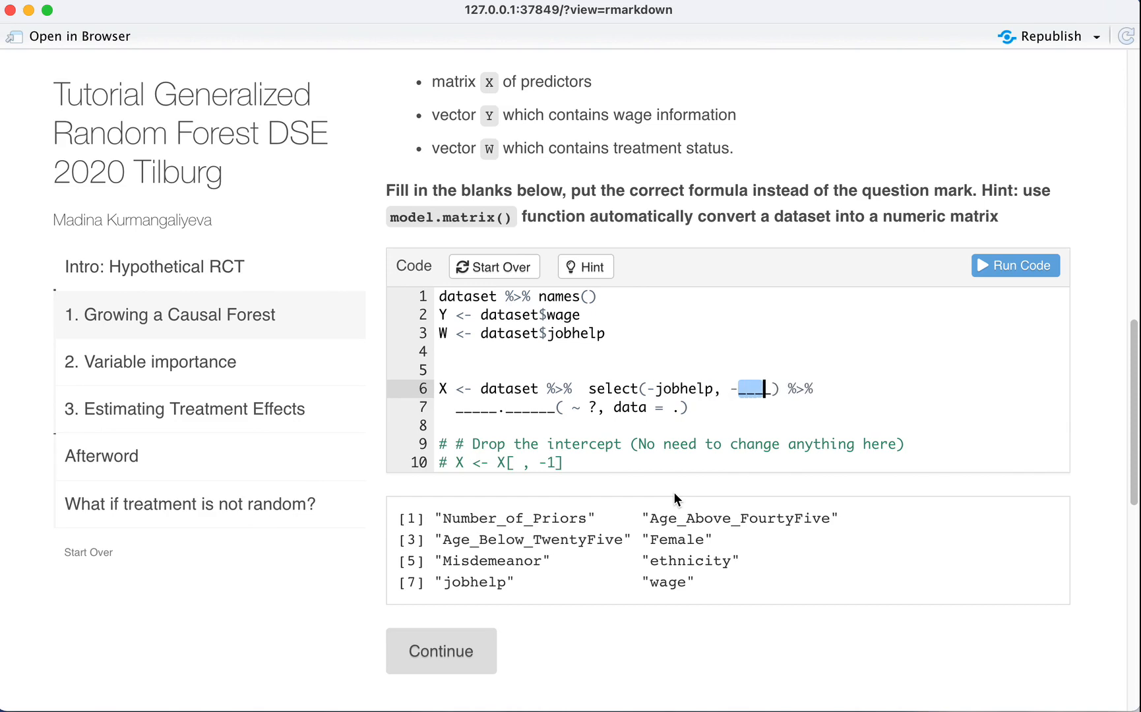
type("wage")
left_click(563, 407)
type("#   ")
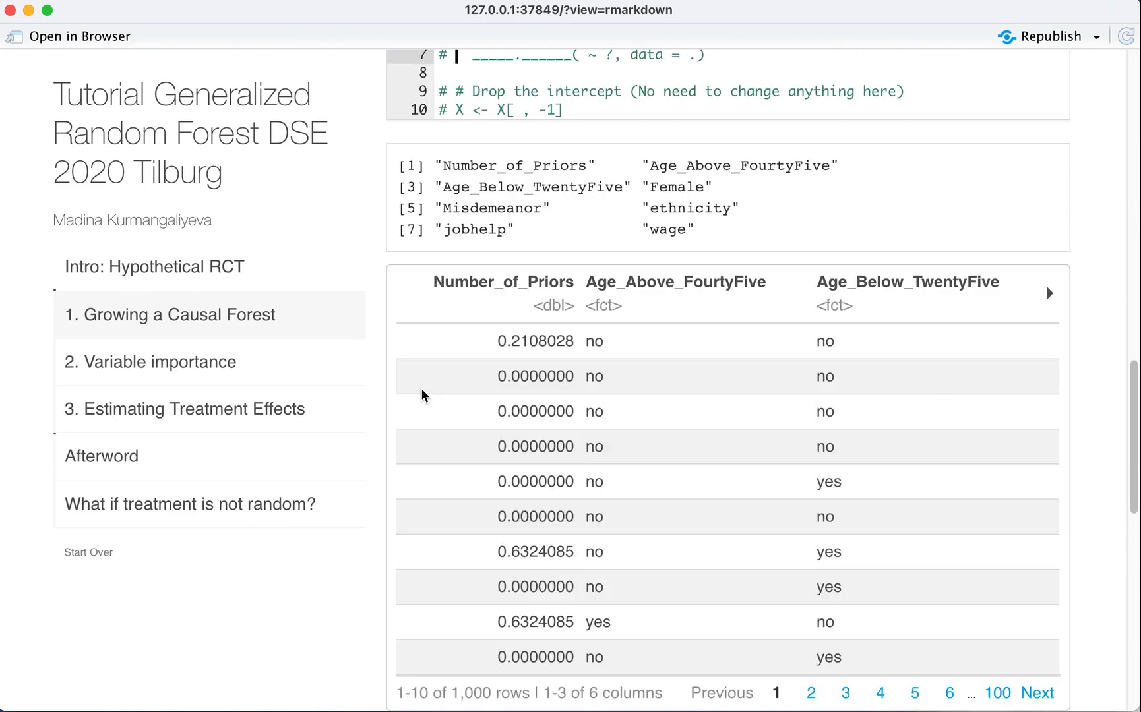
mouse_move(1101, 305)
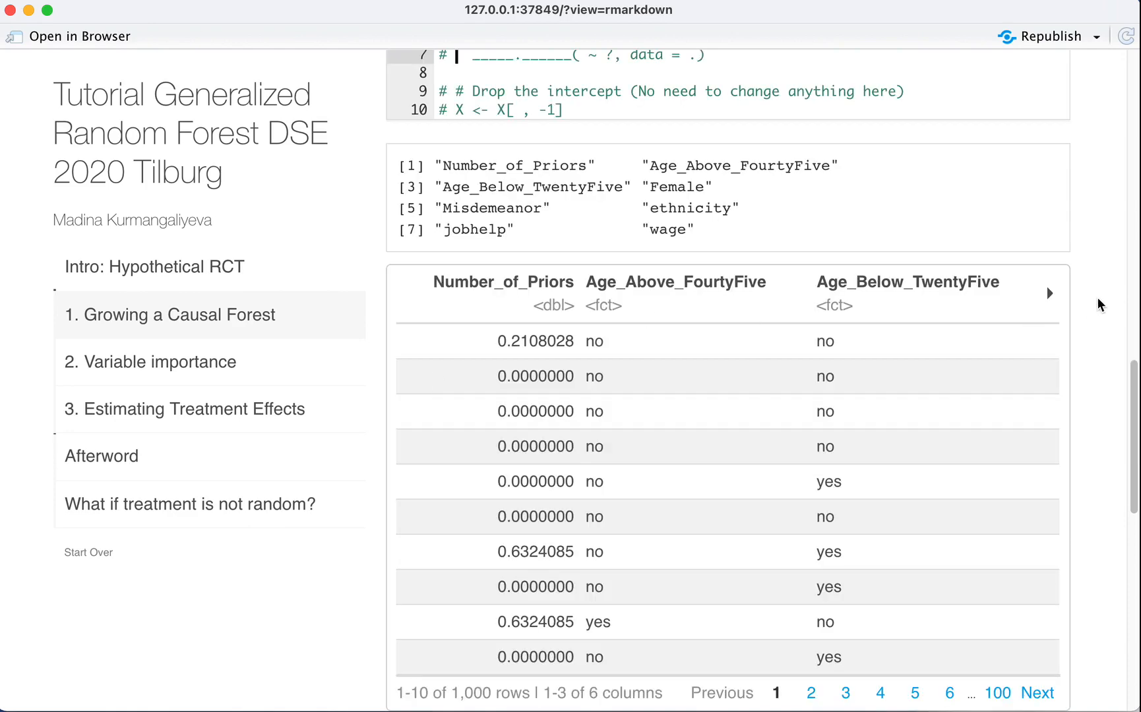
Step: Prefix minus signs so the line reads select(-jobhelp, -wage), listing the other variables from Number_of_Priors
left_click(1051, 293)
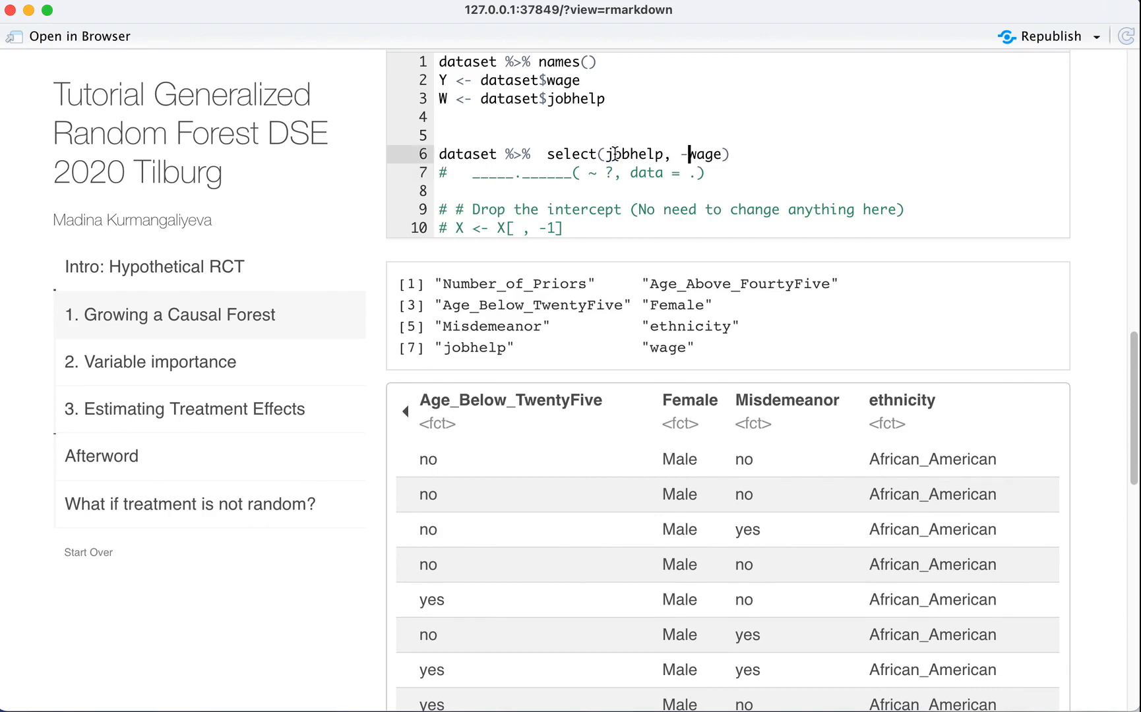
scroll("down", 3)
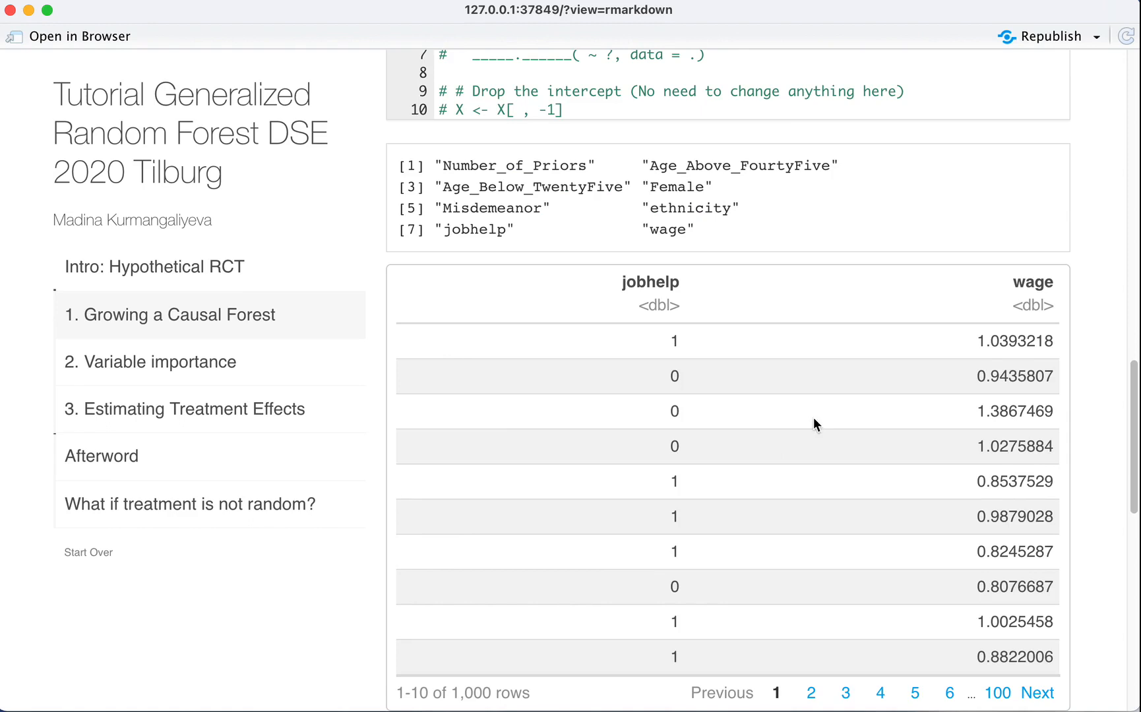
scroll("up", 3)
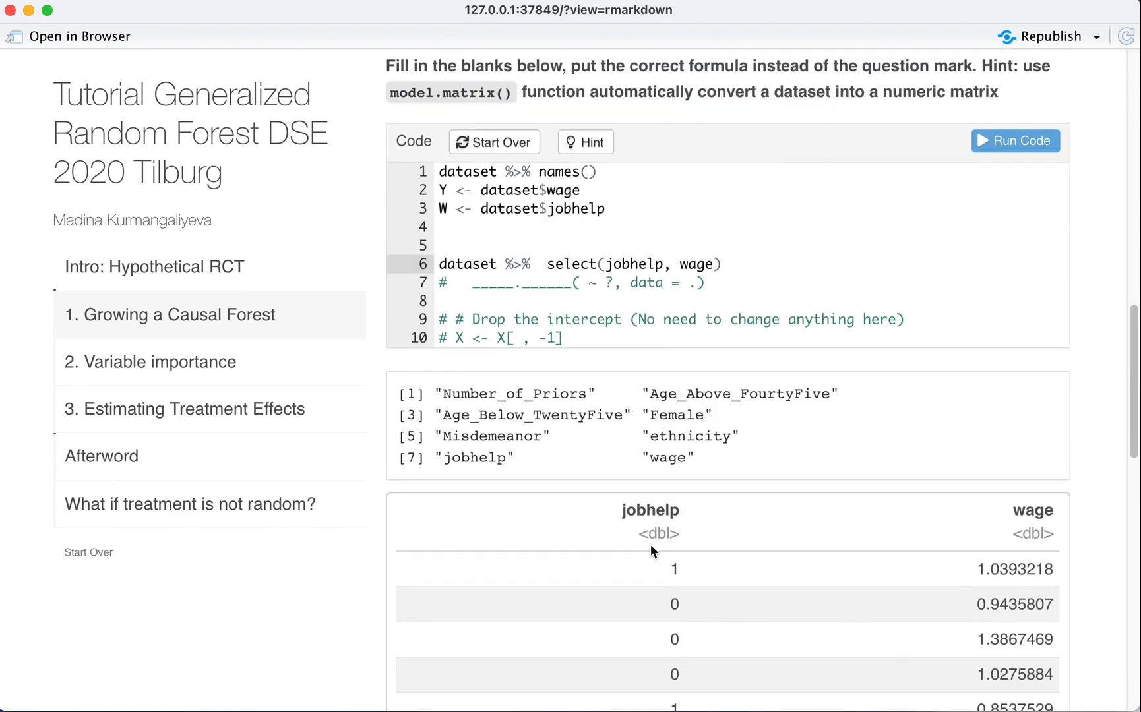
mouse_move(561, 243)
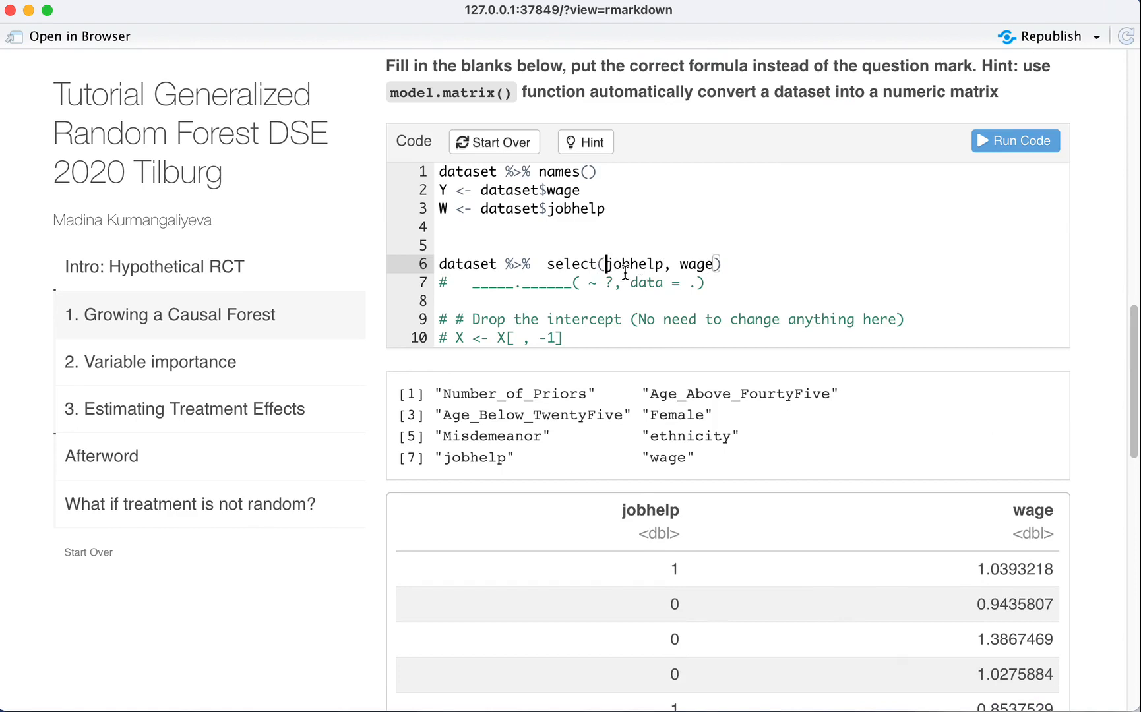
type("-")
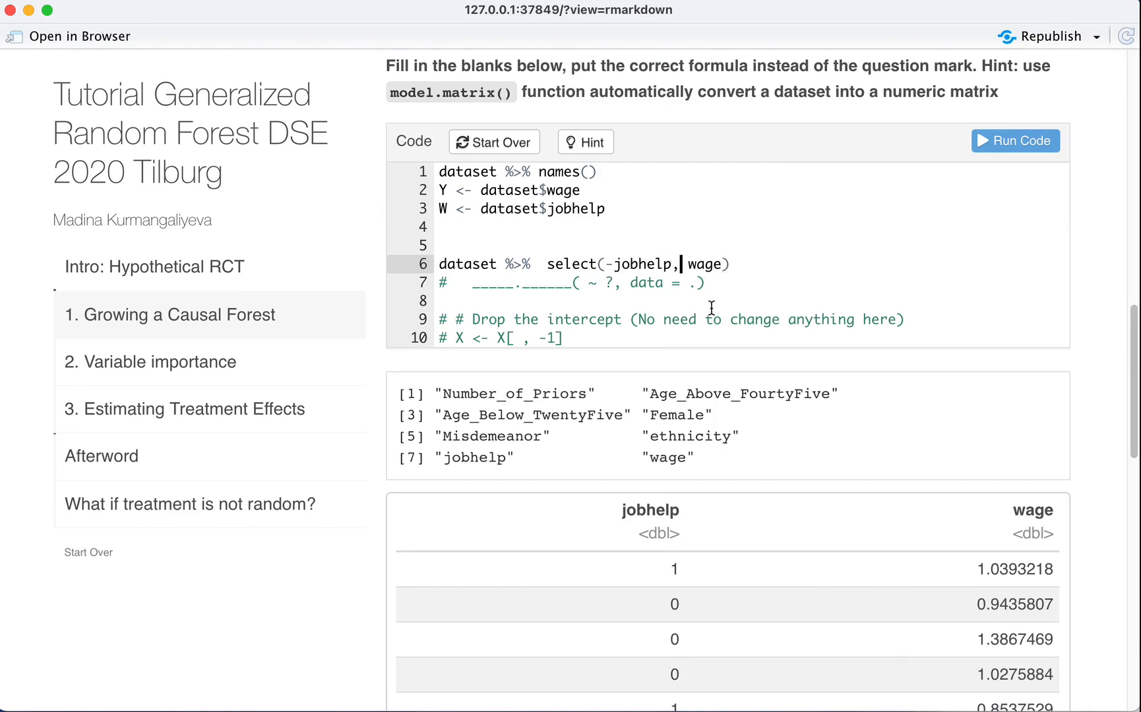
type("-")
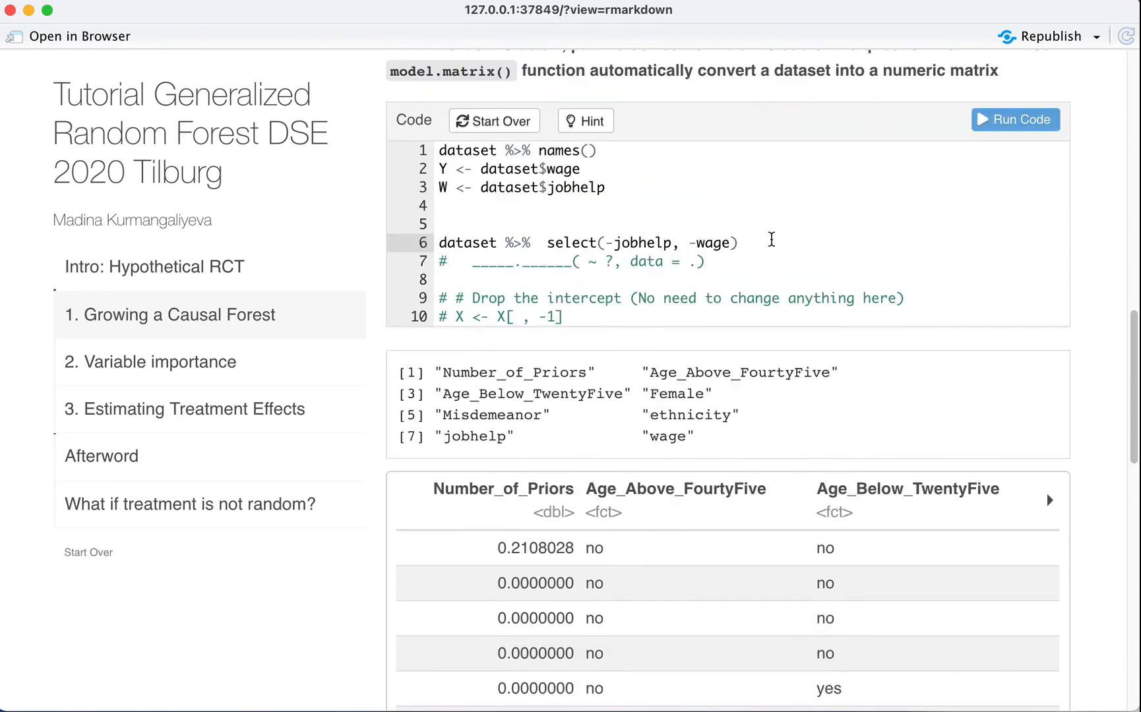
Step: Append %>% as.matrix() to the select pipeline and view the resulting quoted character matrix
type("%>%")
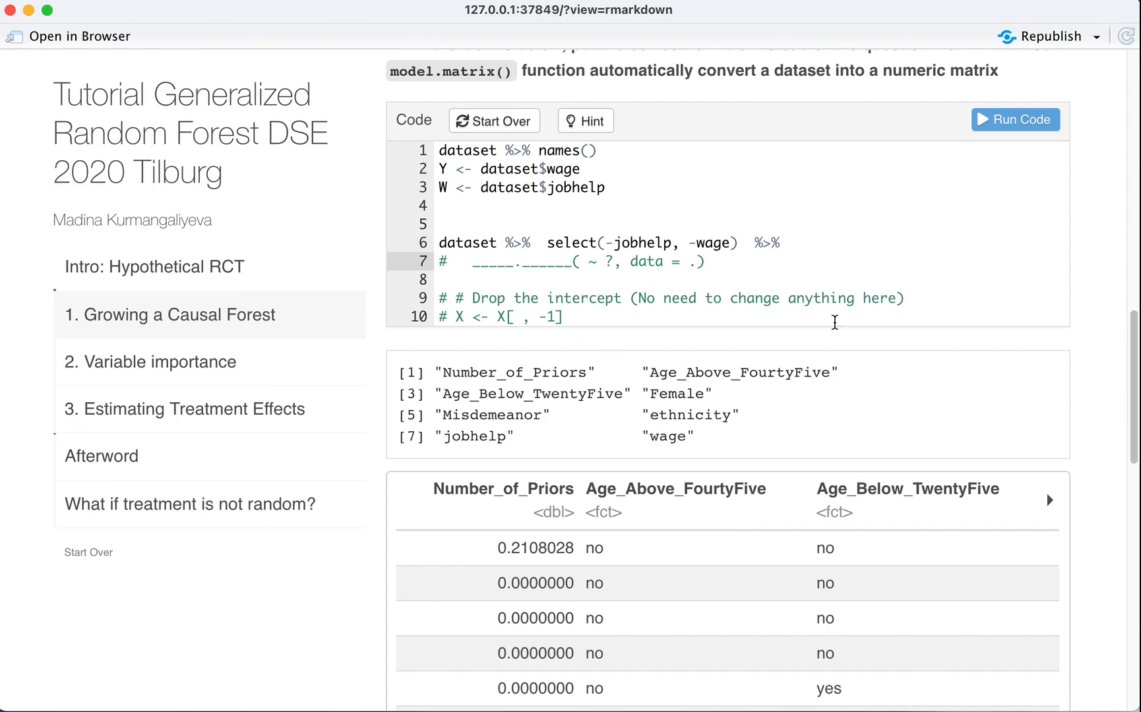
mouse_move(773, 559)
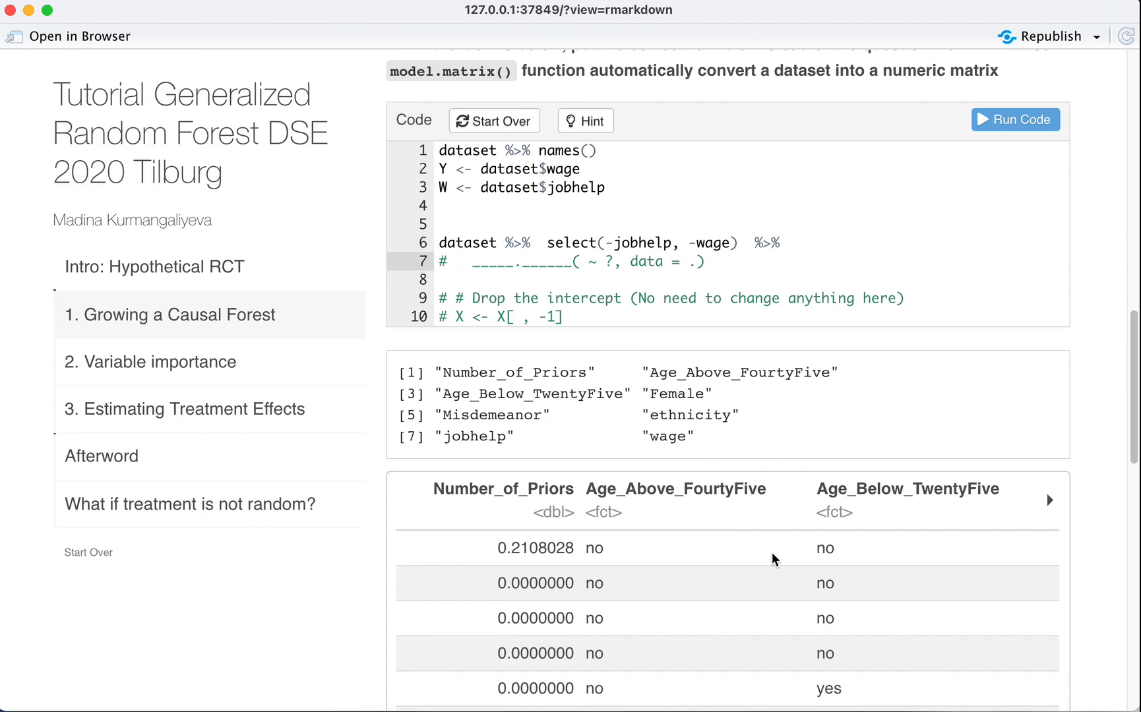
scroll("down", 3)
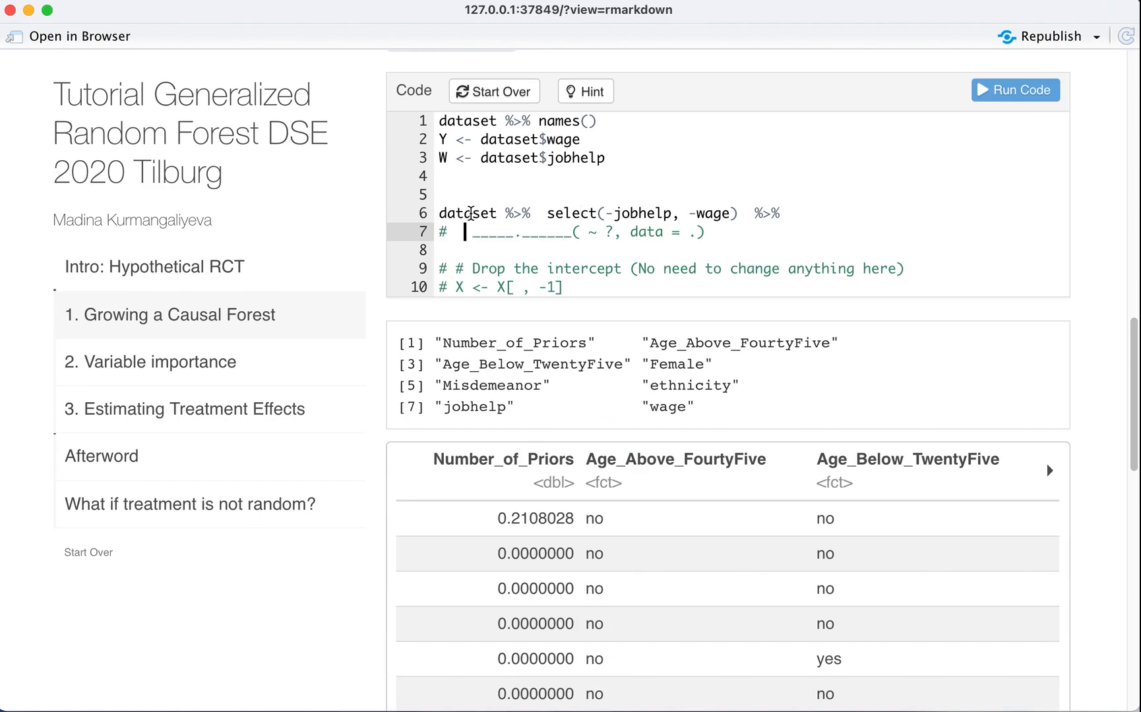
mouse_move(385, 285)
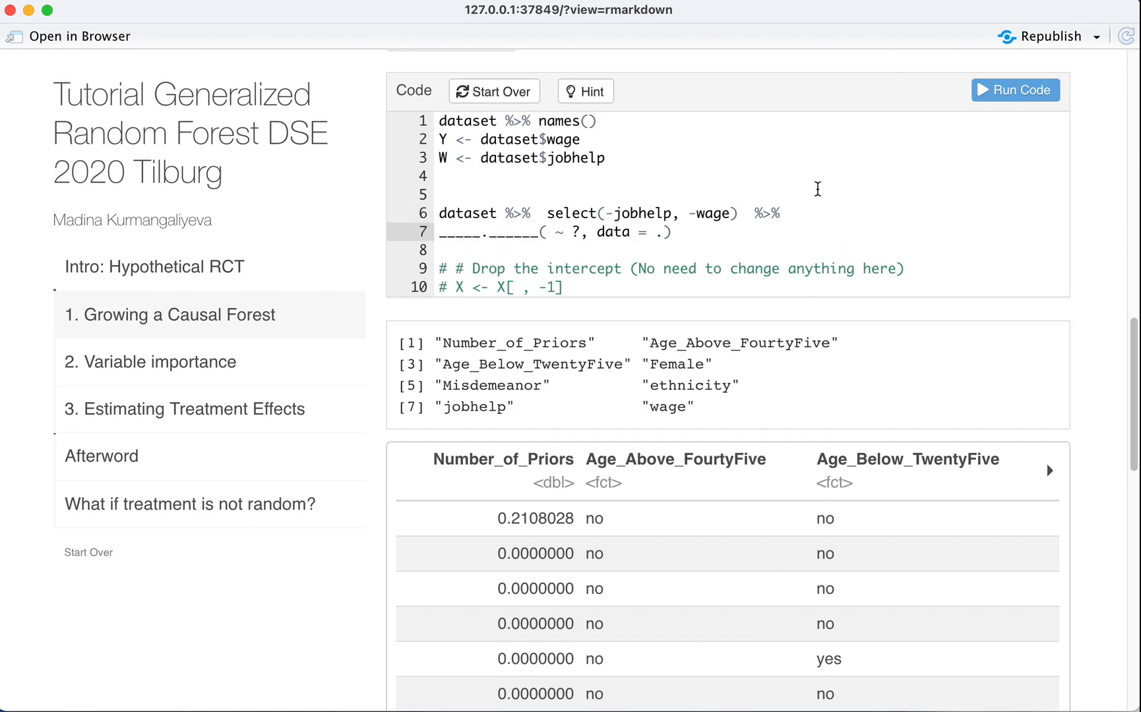
type("a")
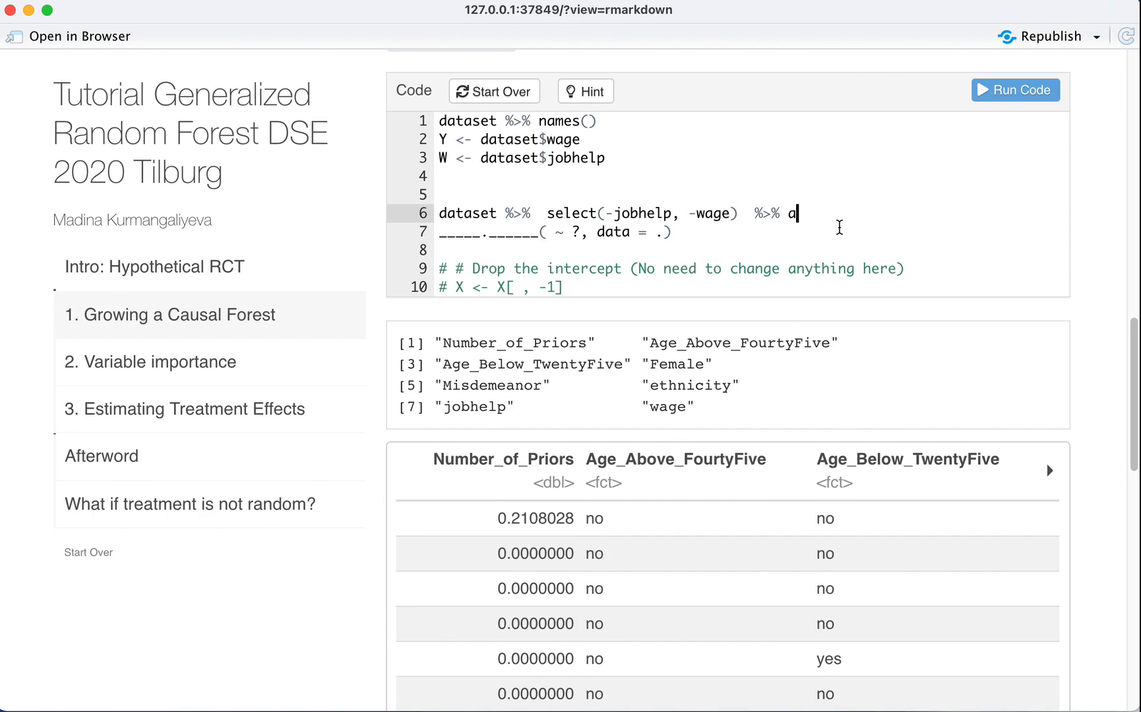
type("s.ma")
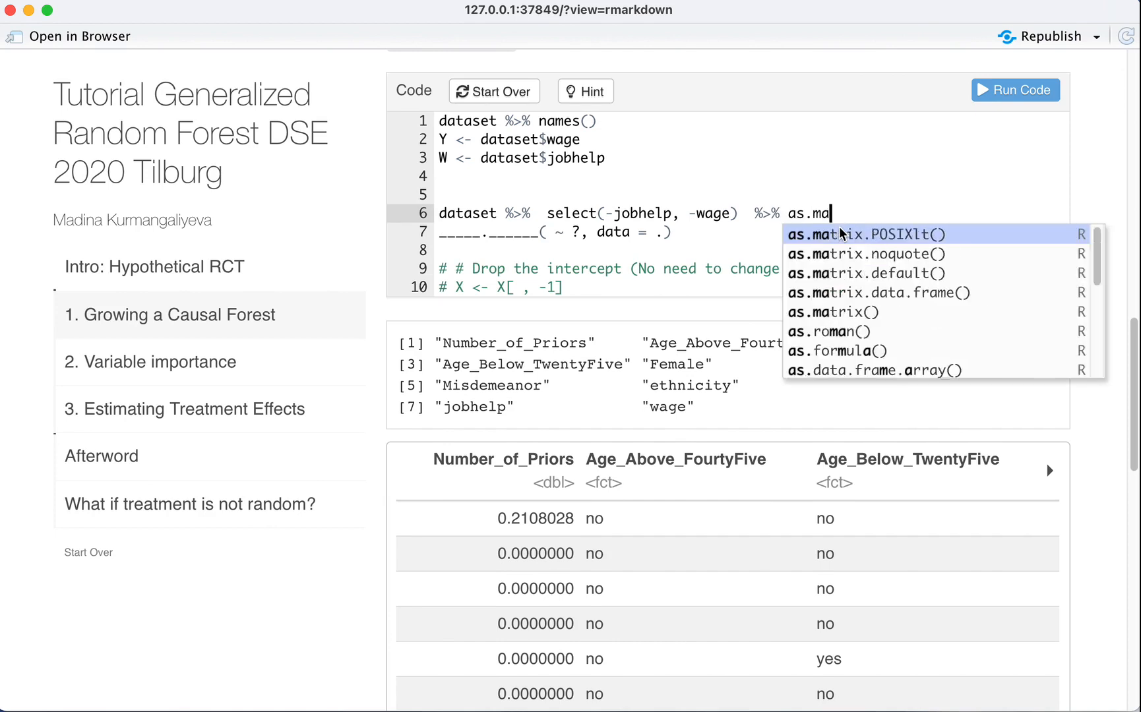
left_click(834, 313)
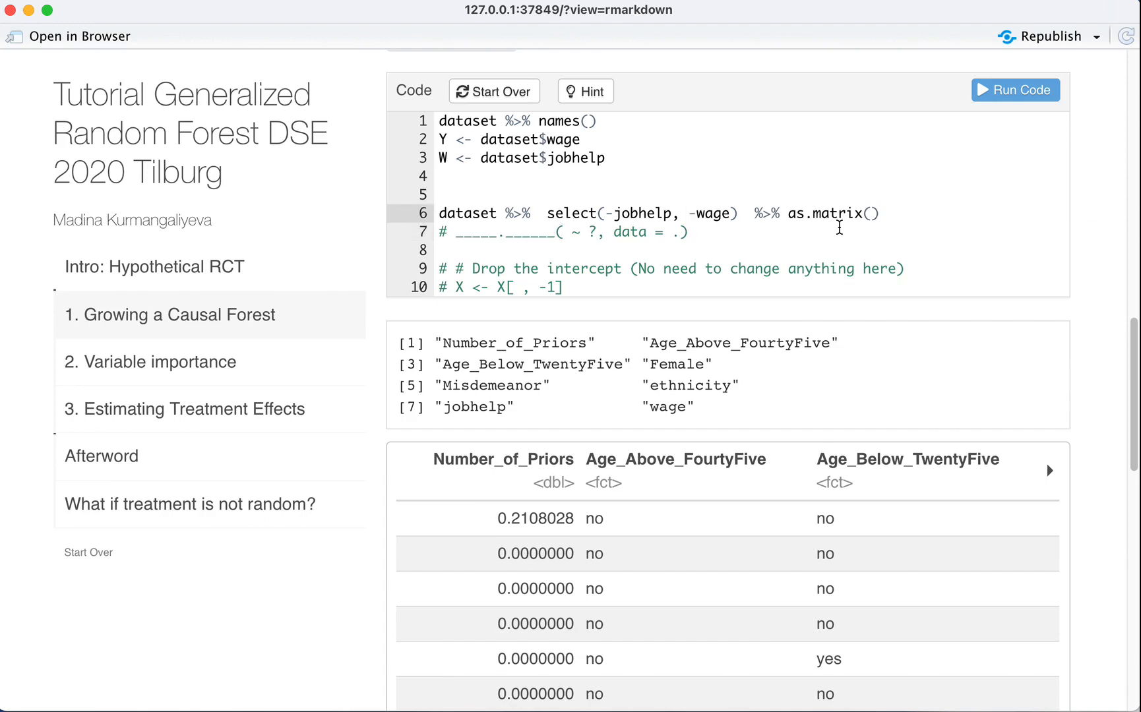
scroll("down", 3)
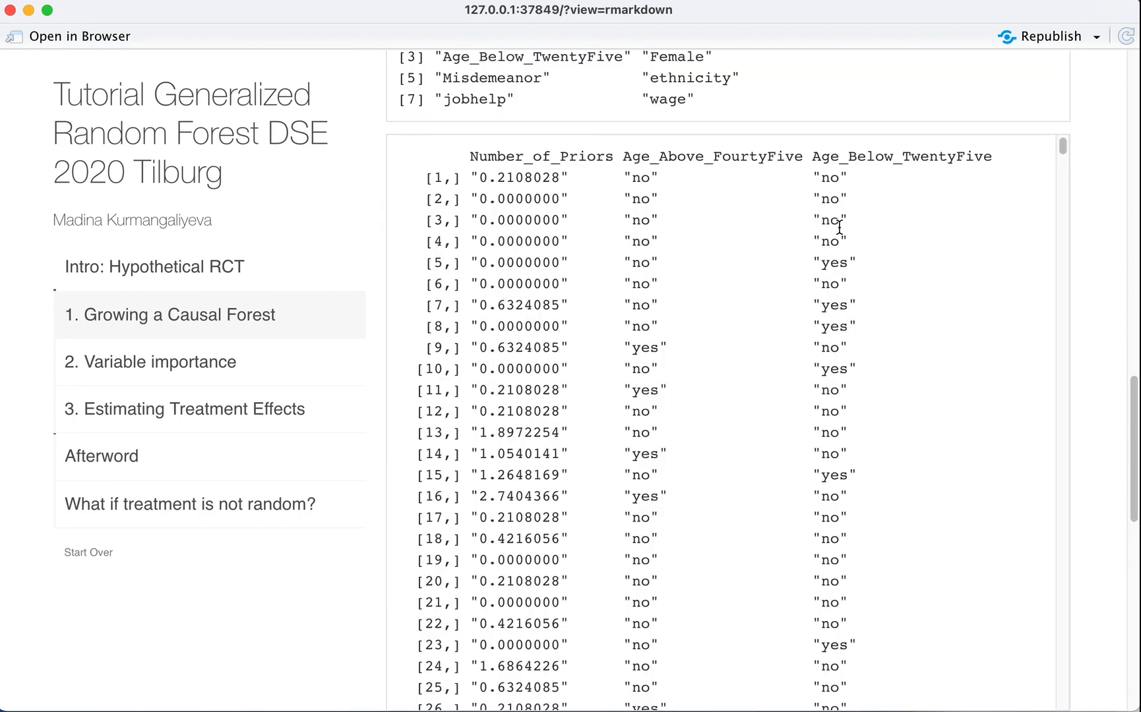
mouse_move(629, 186)
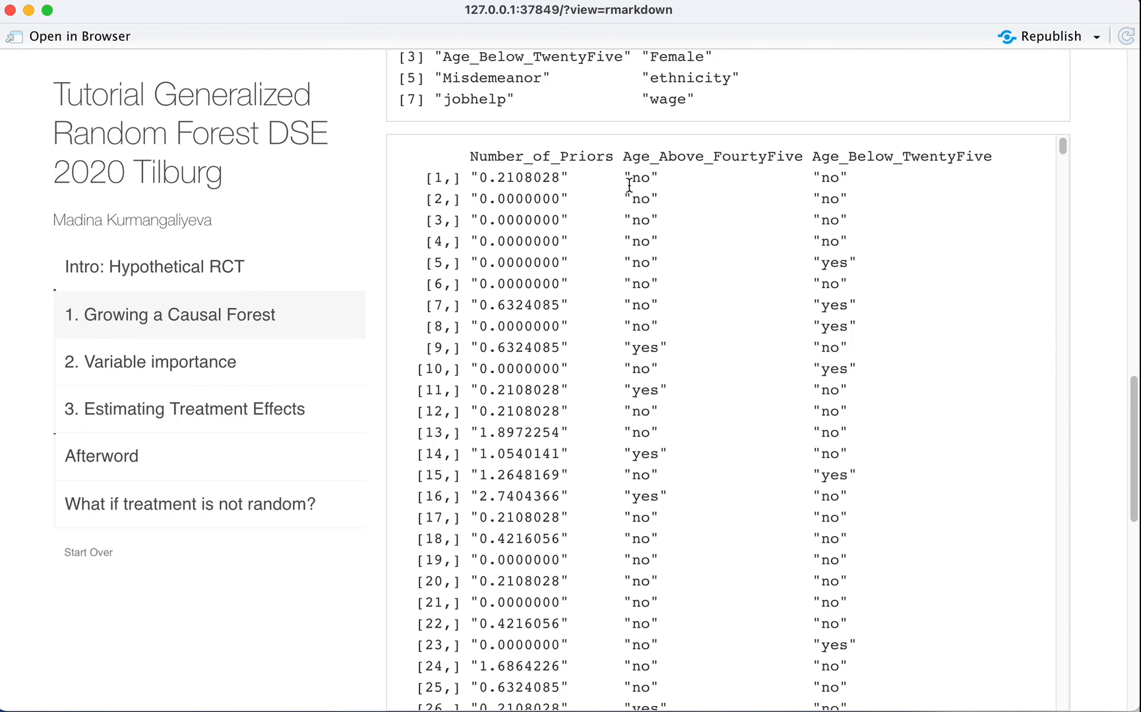
double_click(639, 177)
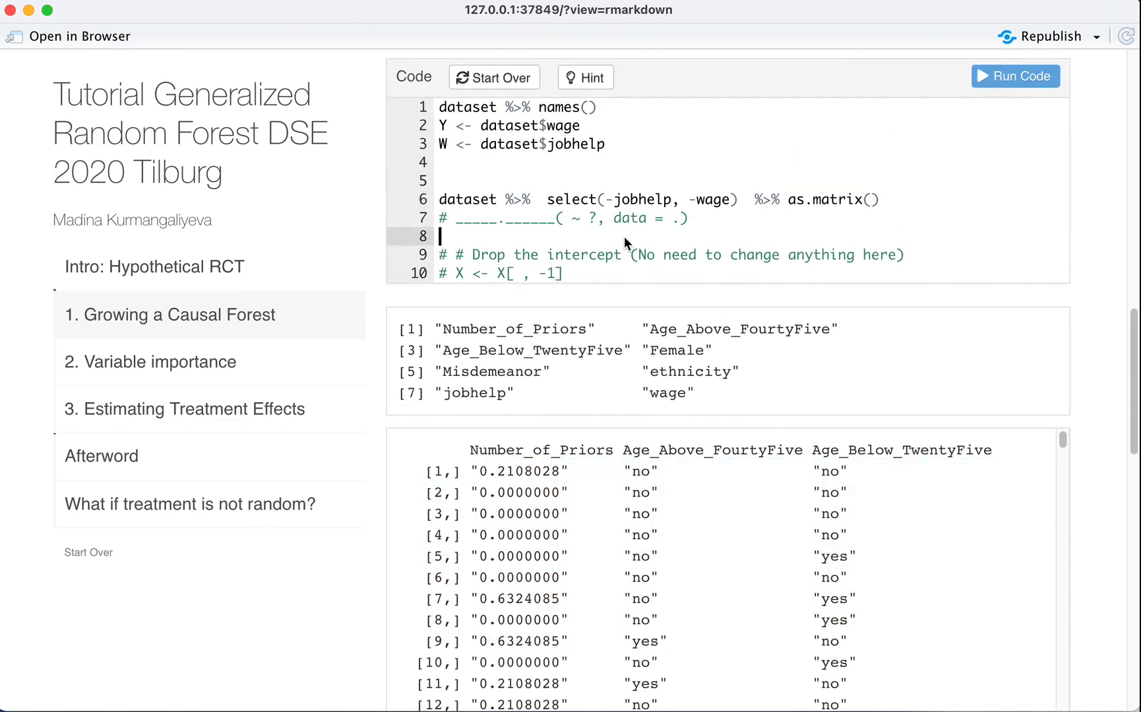
Step: Replace as.matrix with model.matrix and work the formula toward ~ . with data =
double_click(825, 199)
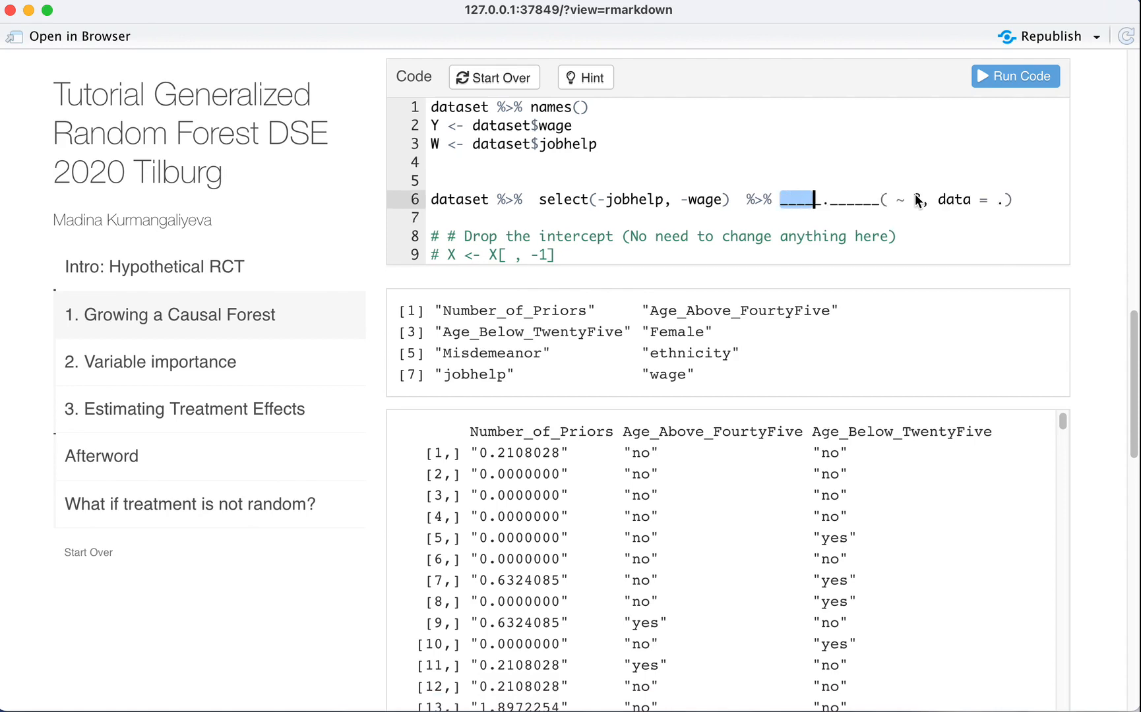
type("model.")
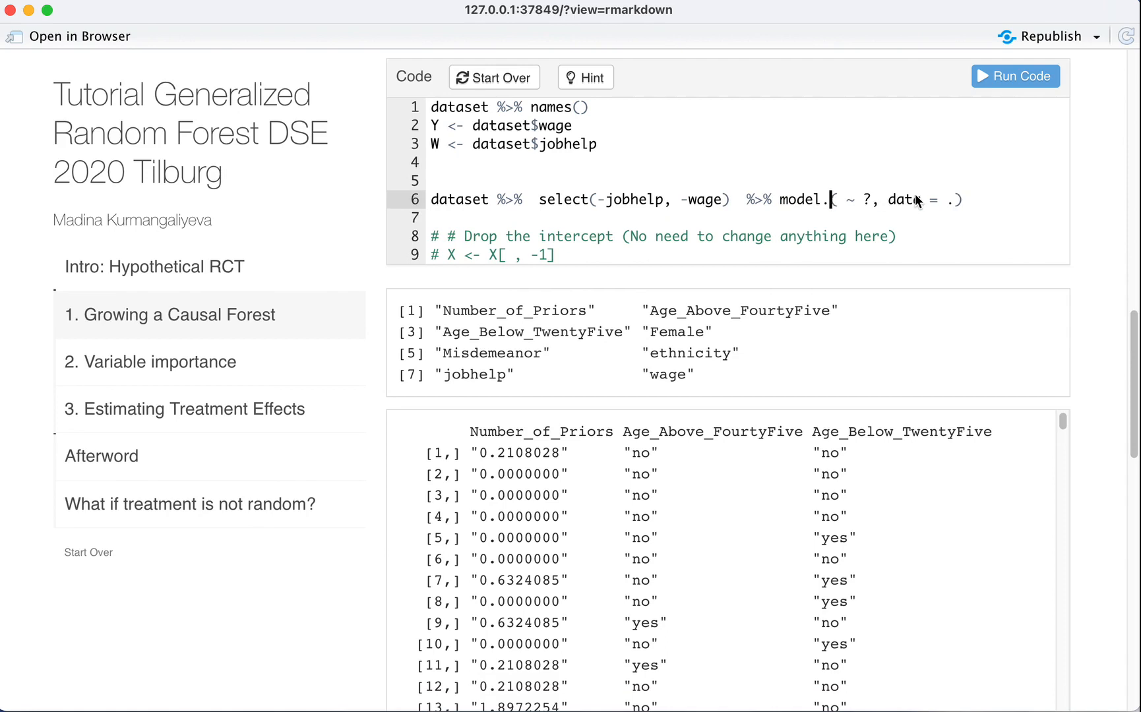
type("matrix")
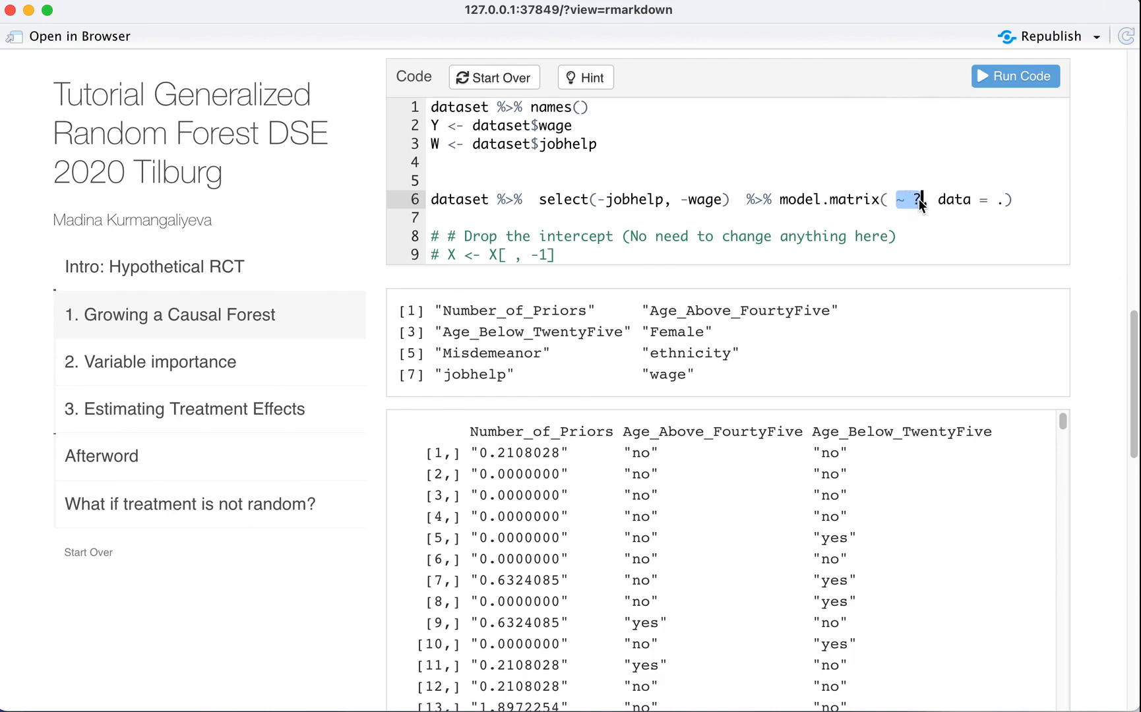
type("Y")
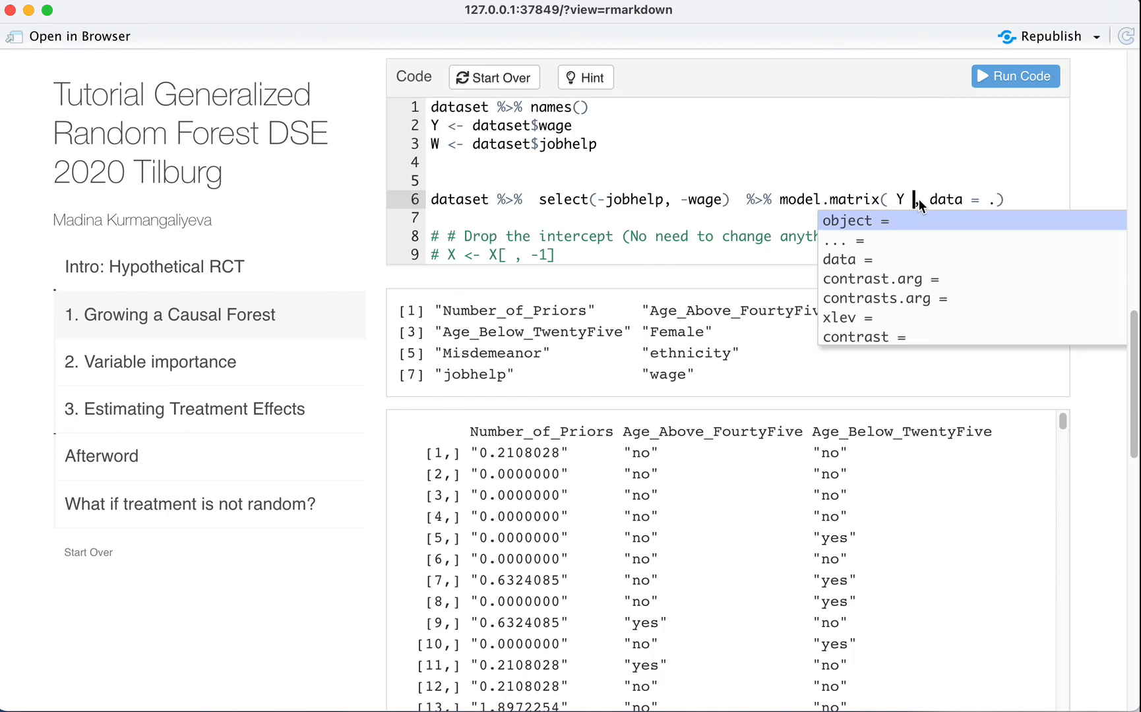
type("~ x")
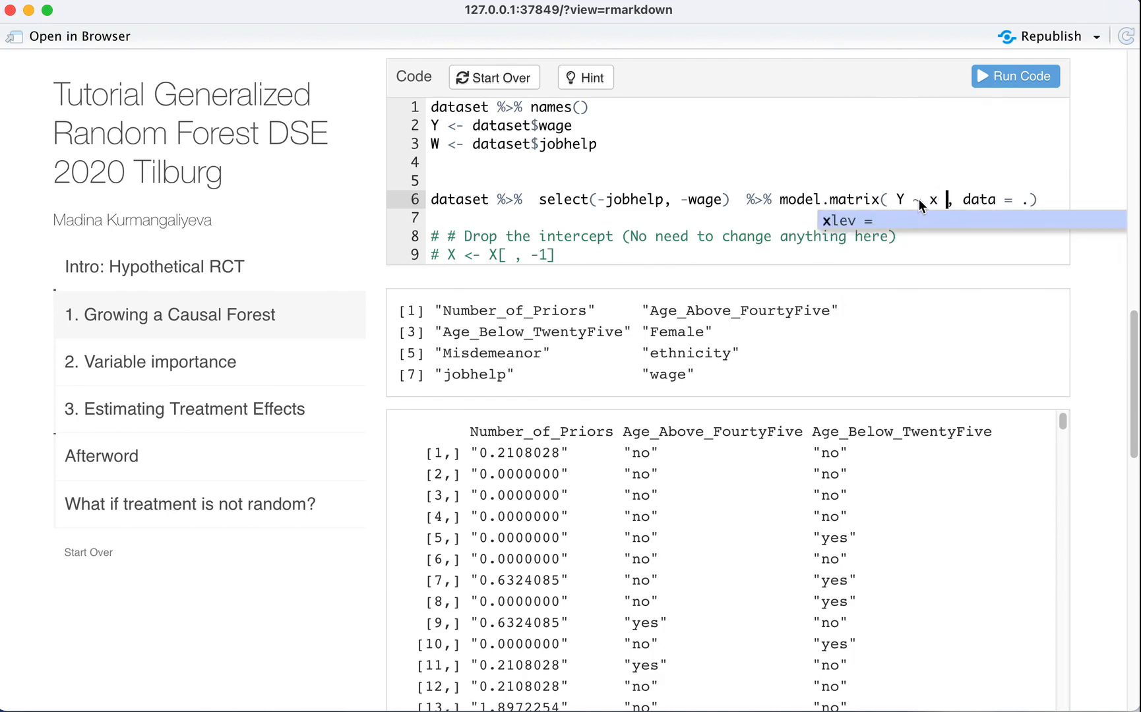
type("+")
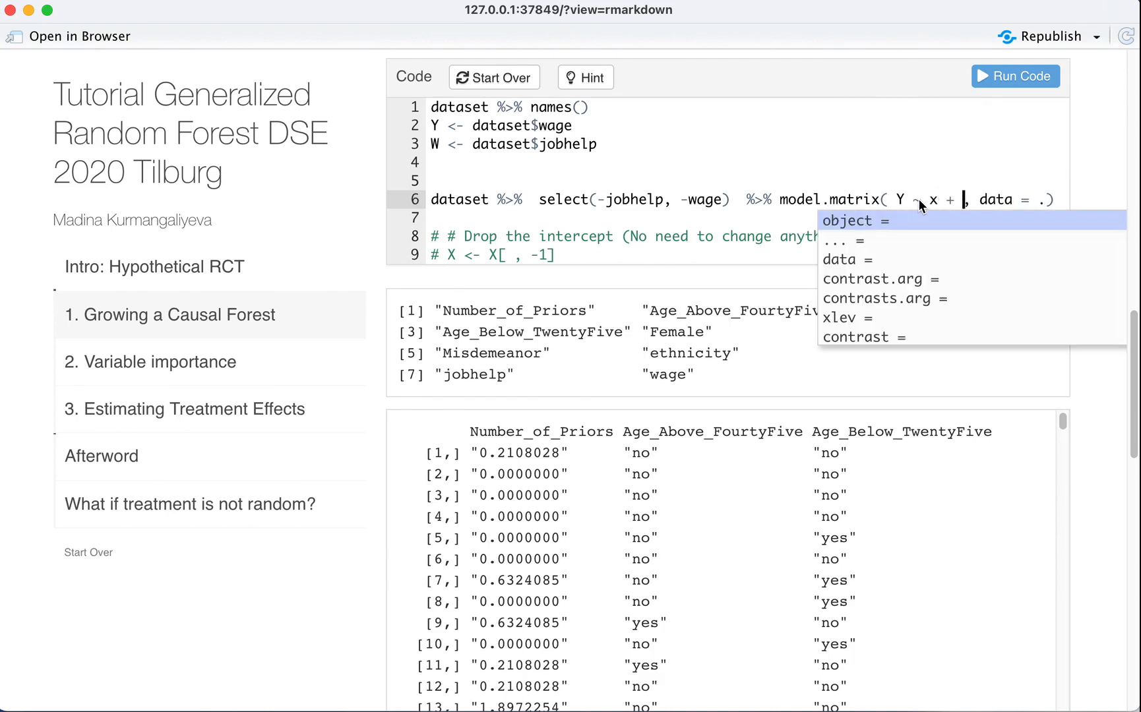
type("z")
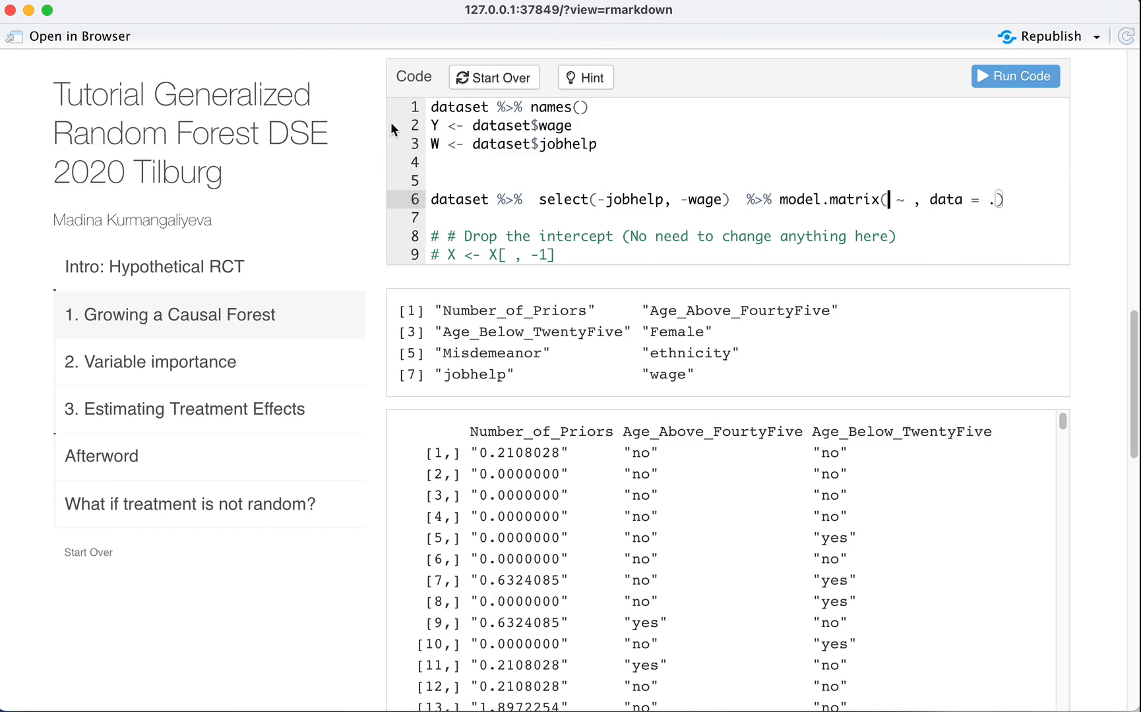
mouse_move(603, 215)
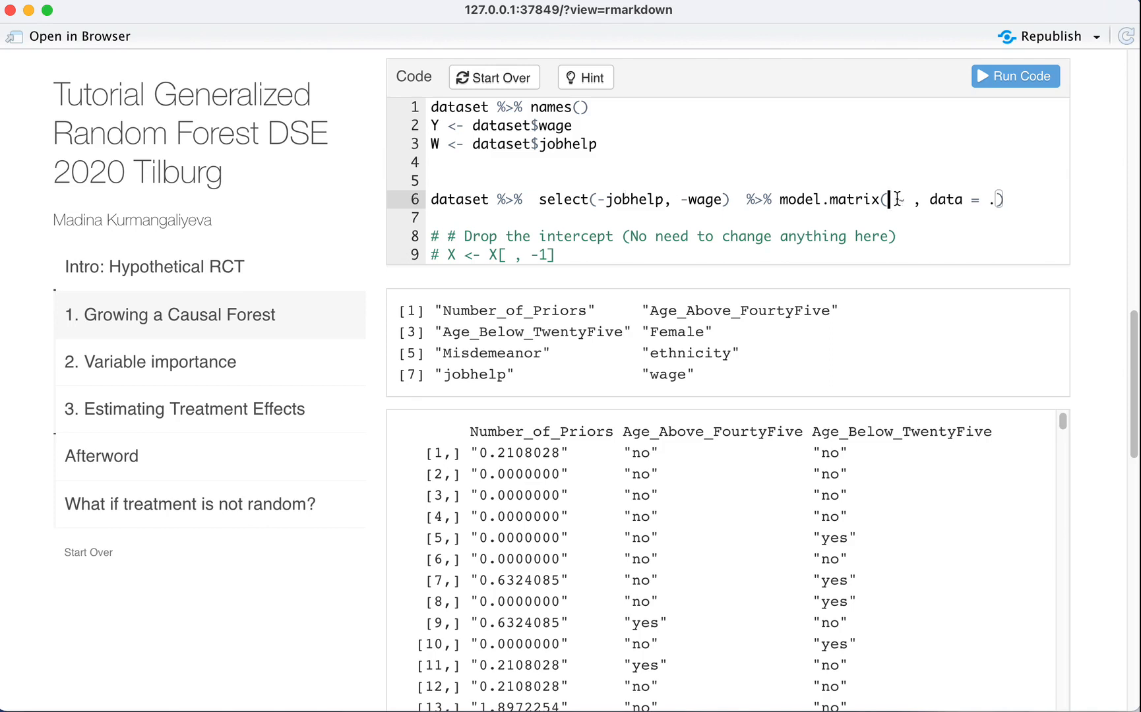
type("~ .")
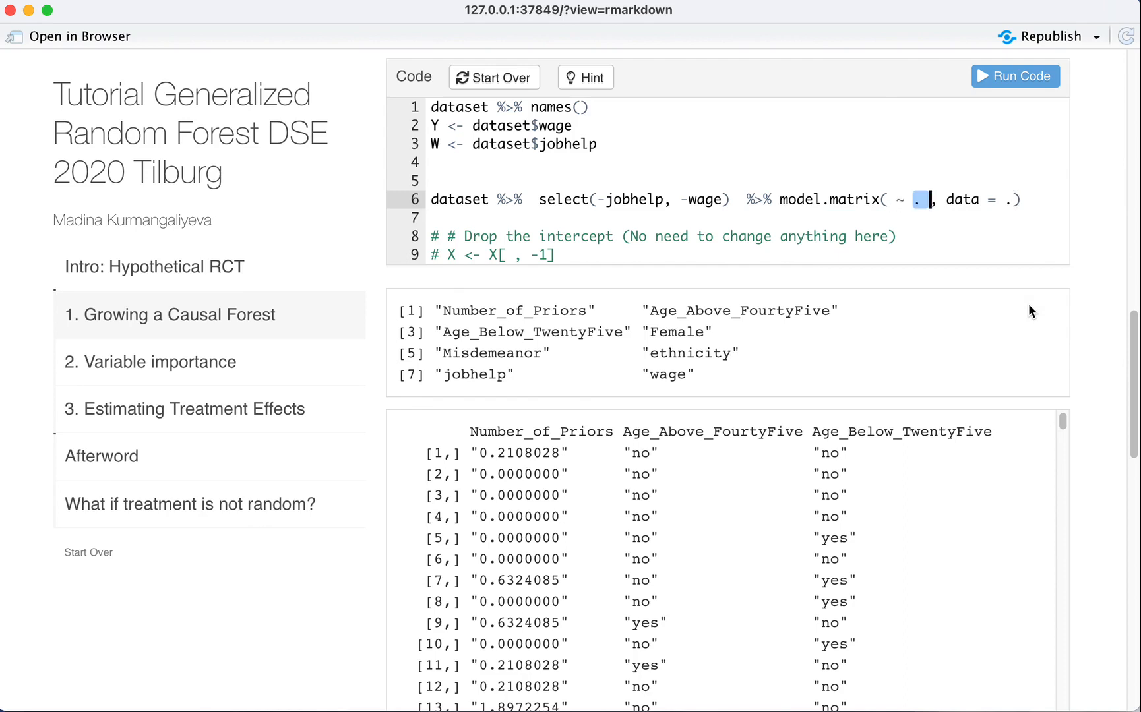
Step: Rewrite the pipeline as dataset %>% select(-jobhelp, -wage) %>% with model.matrix( ~ . , data = .) on its own line
left_click_drag(488, 431, 982, 431)
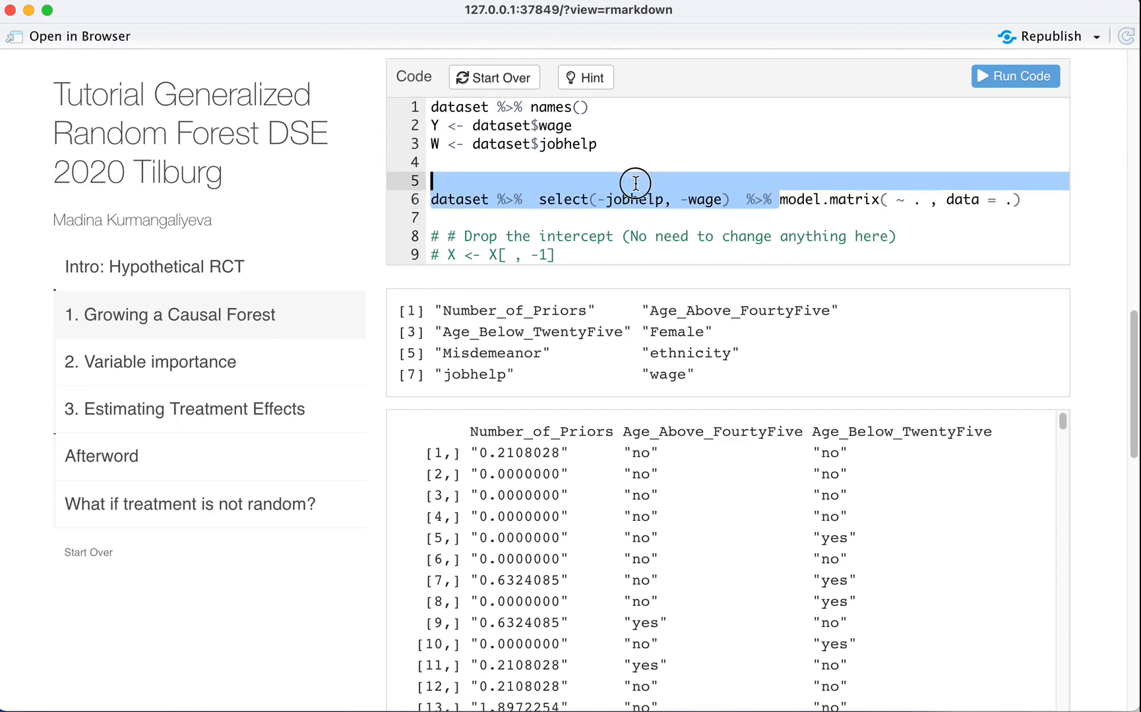
key("Delete")
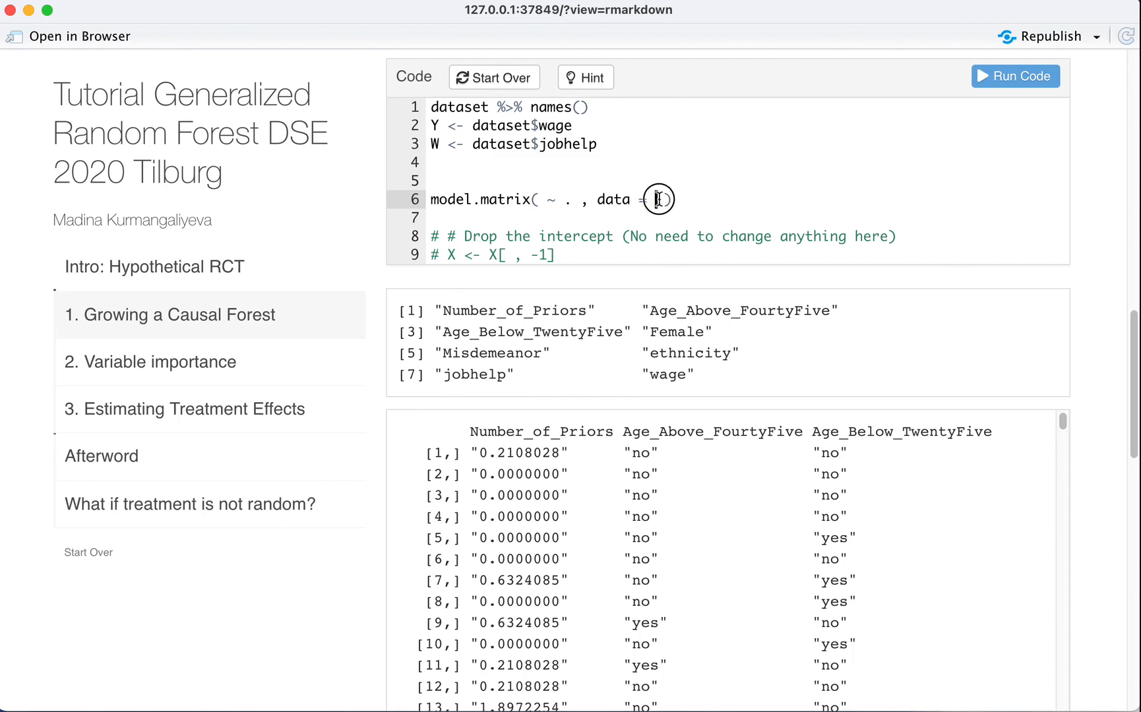
type("dataset")
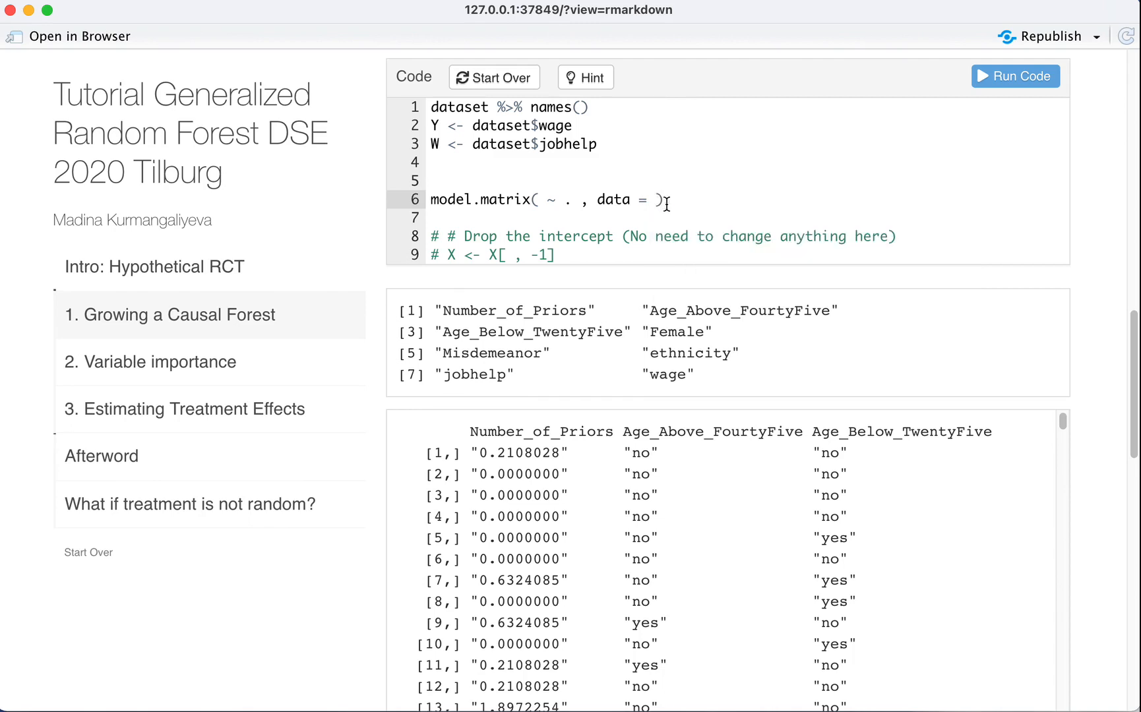
type(".")
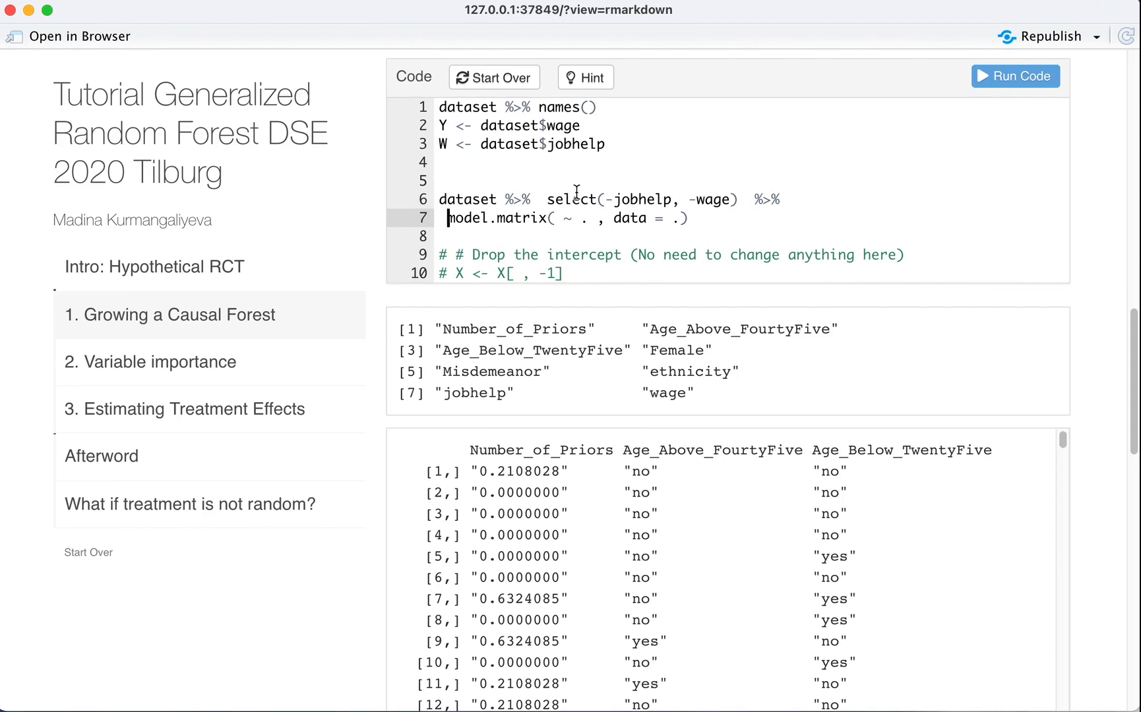
mouse_move(760, 186)
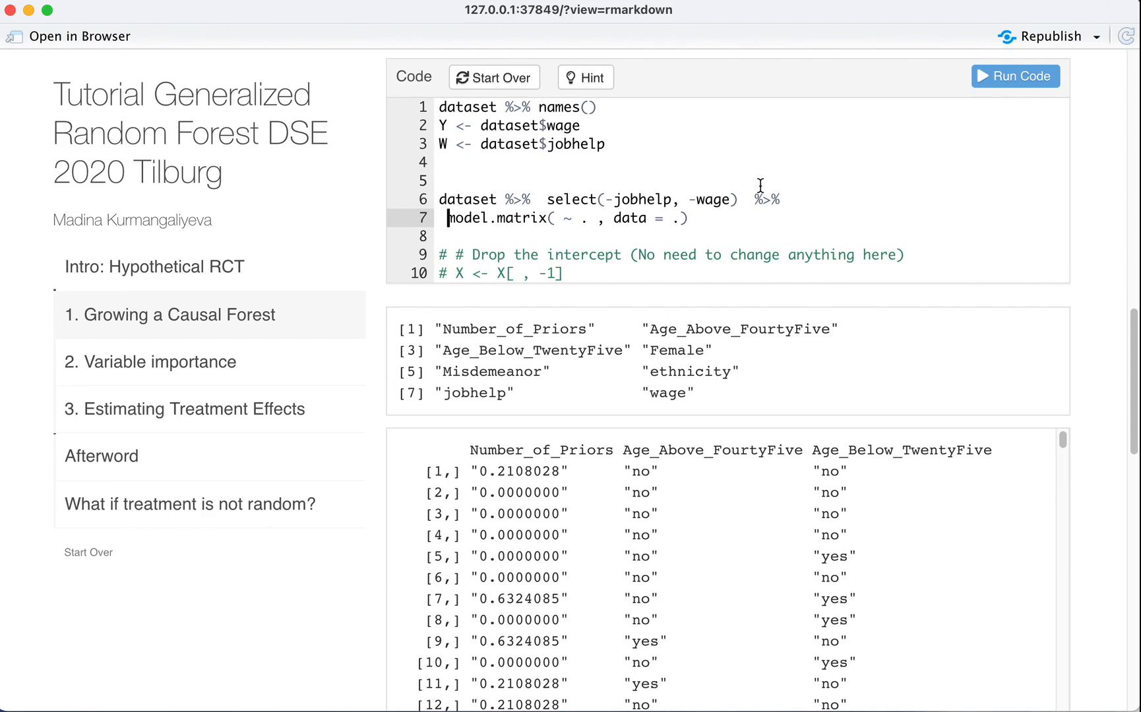
mouse_move(624, 247)
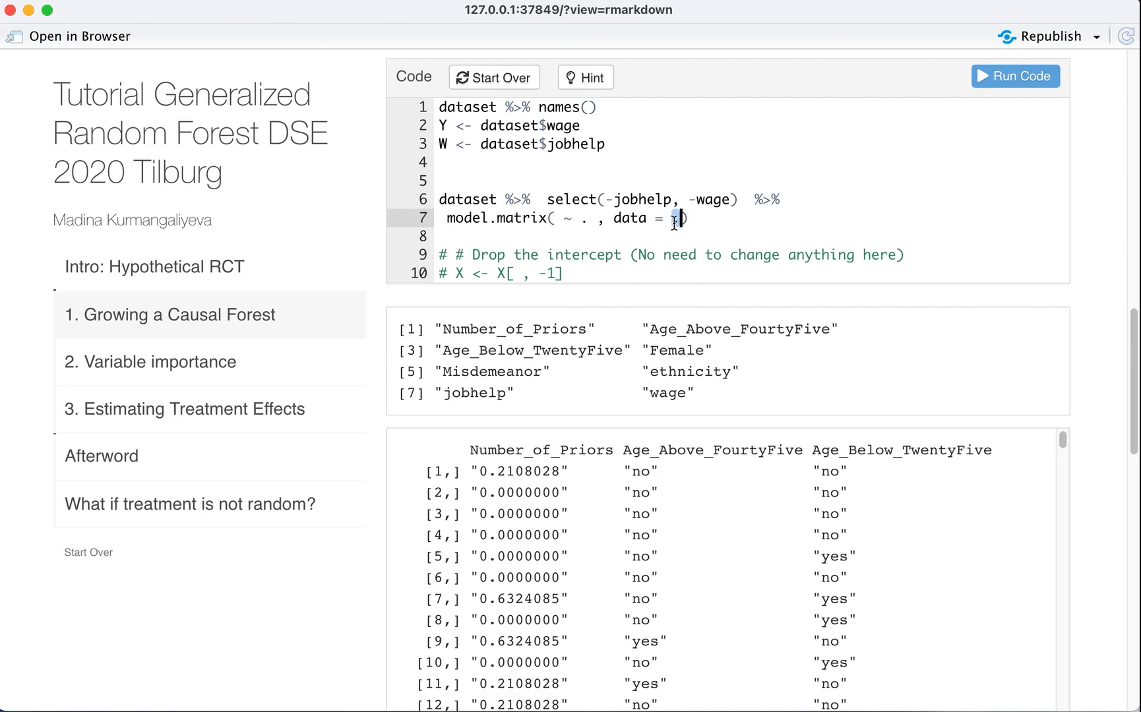
Step: Restore data = . inside model.matrix() and rerun, getting the 'no terms component nor attribute' error
type(".")
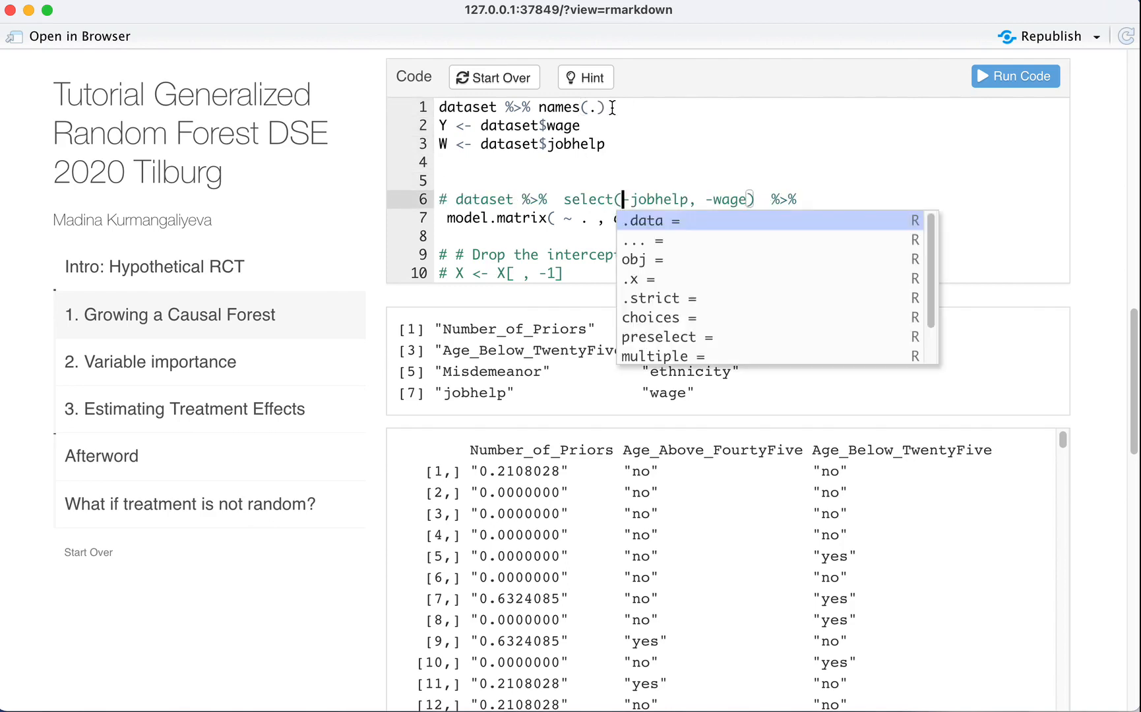
left_click(645, 220)
type("#  ")
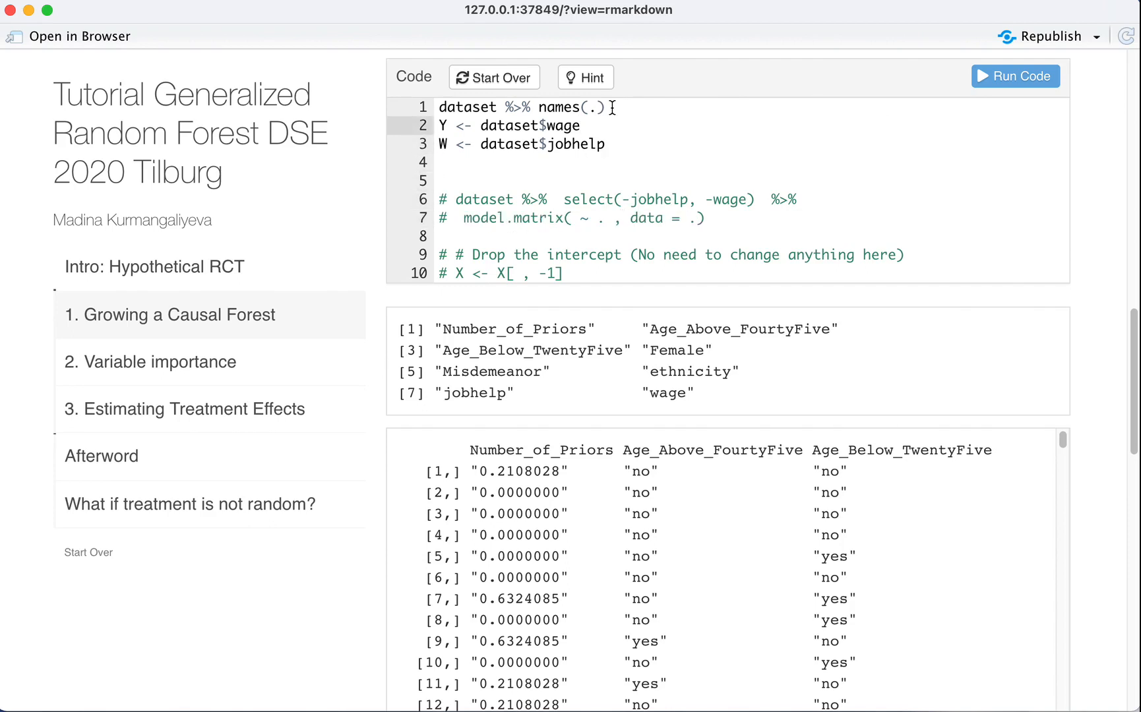
left_click(1015, 76)
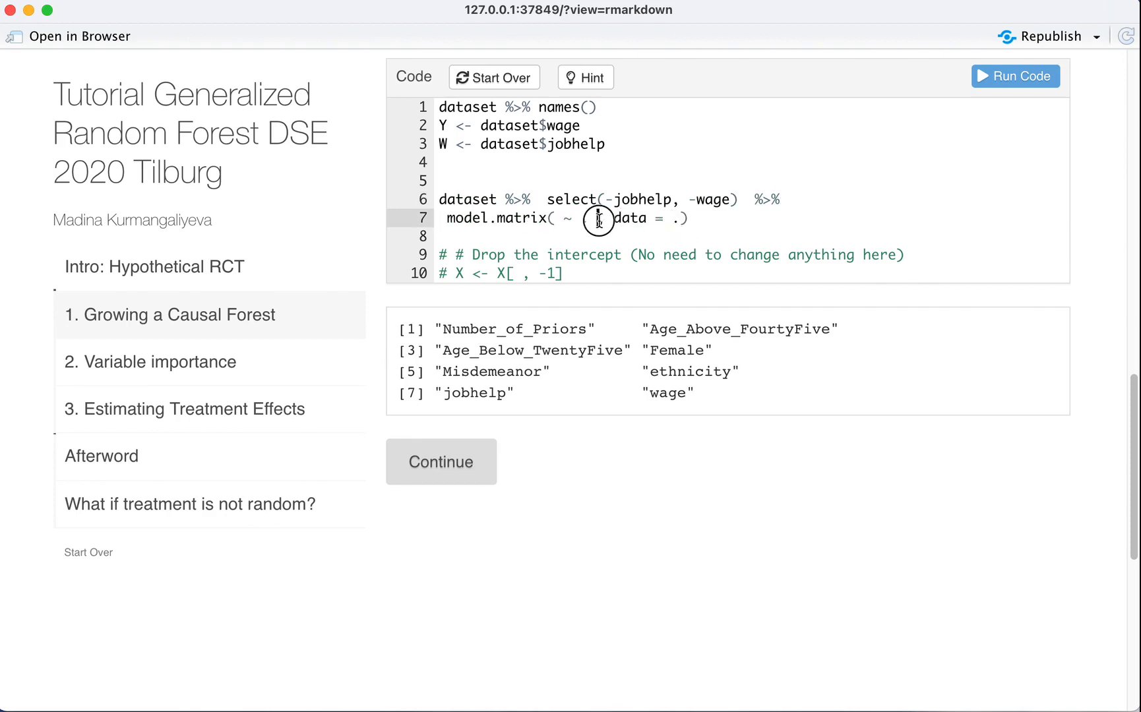
left_click(1013, 75)
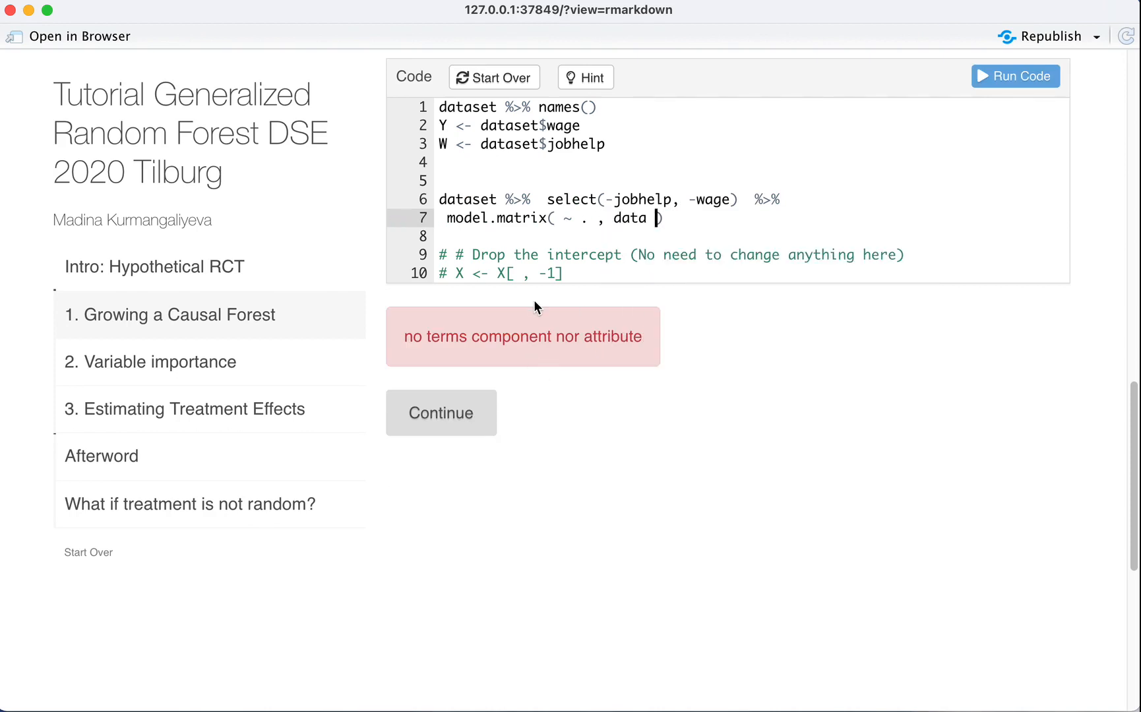
type("= .")
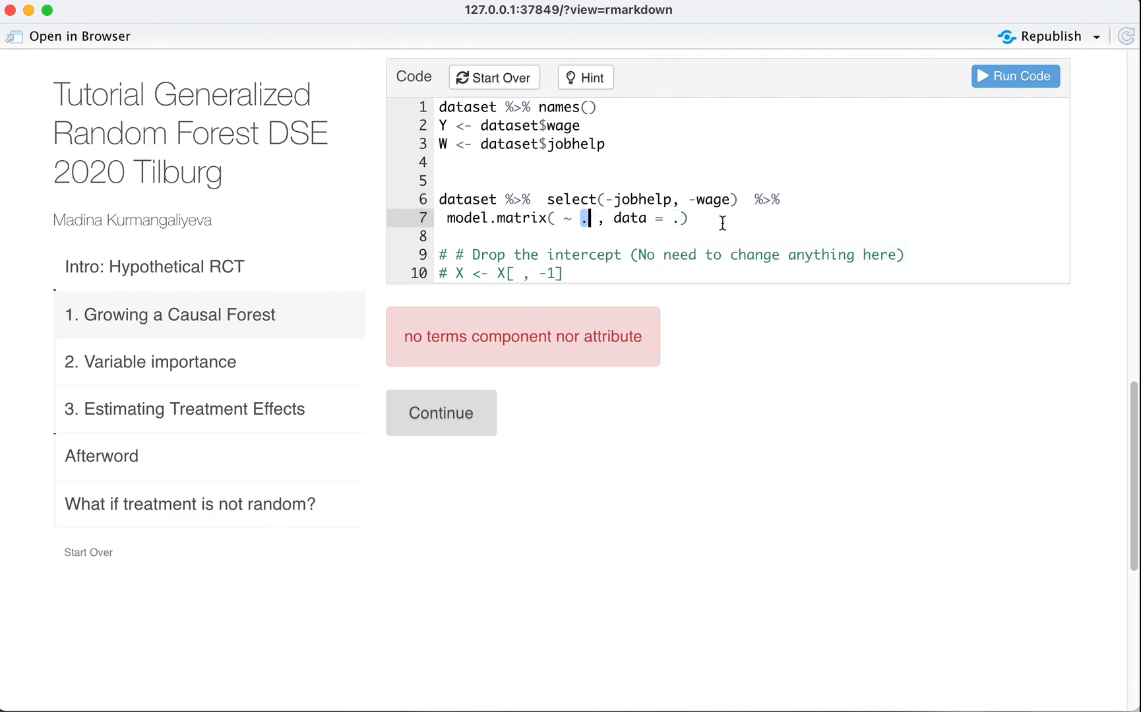
left_click(1014, 75)
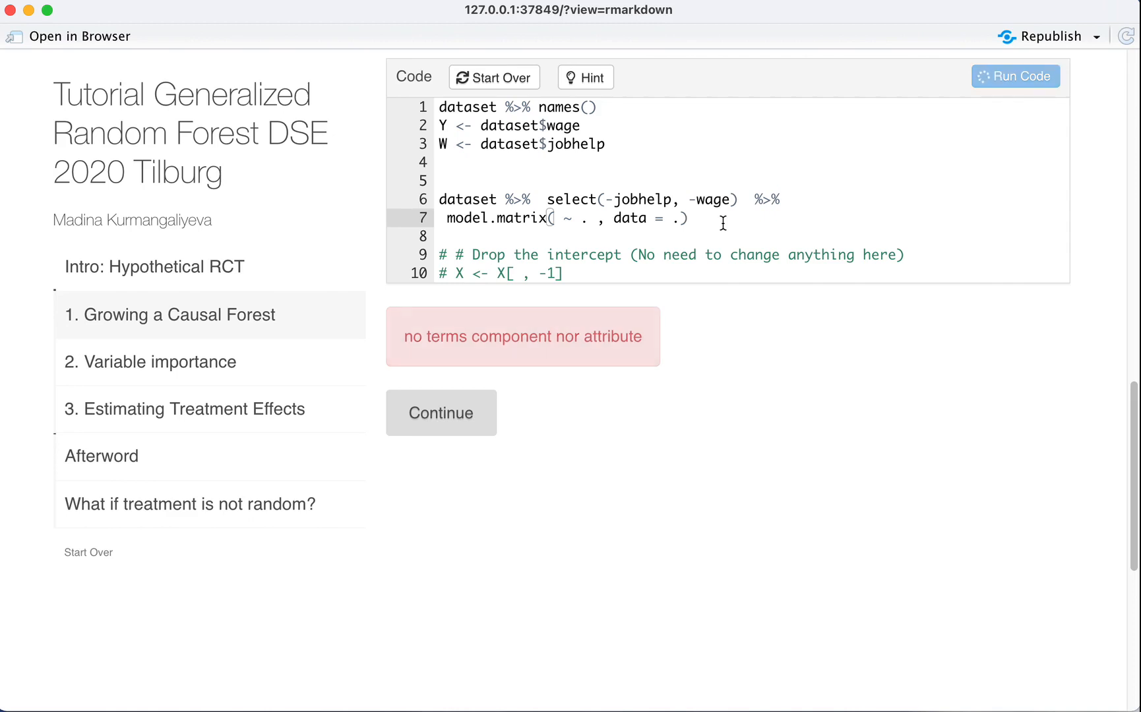
Step: Check the model.matrix output with head and class, noting the Age_Above_FourtyFiveyes dummy column, then assign it to X
left_click(1014, 75)
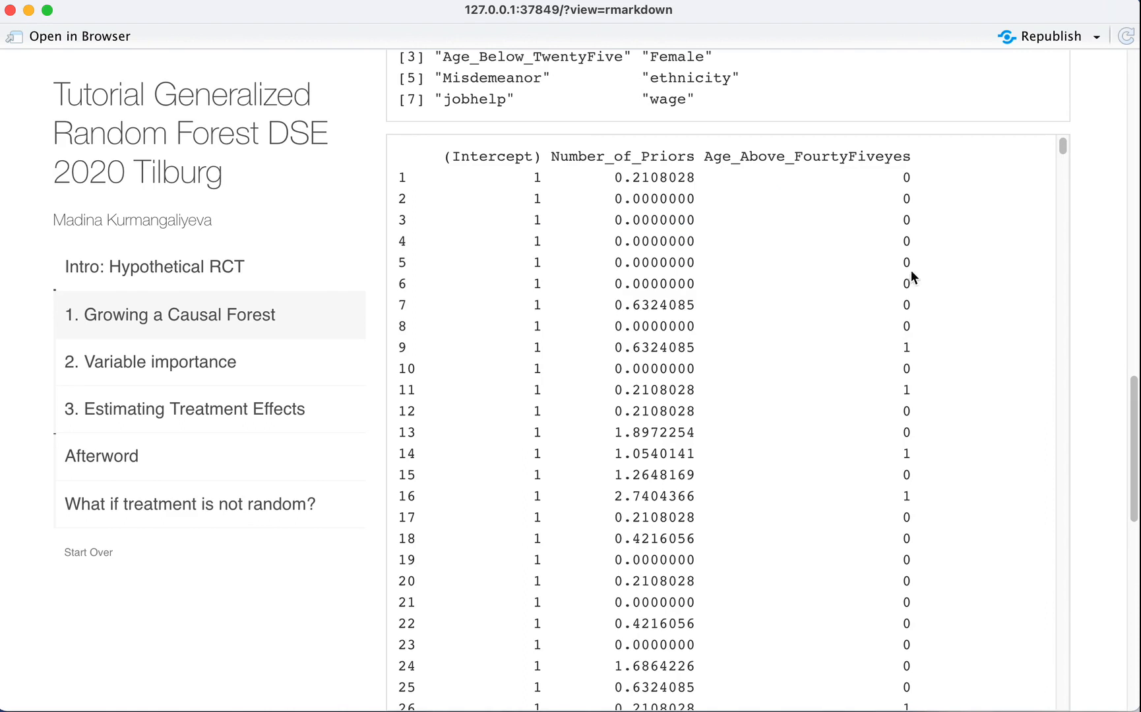
double_click(782, 157)
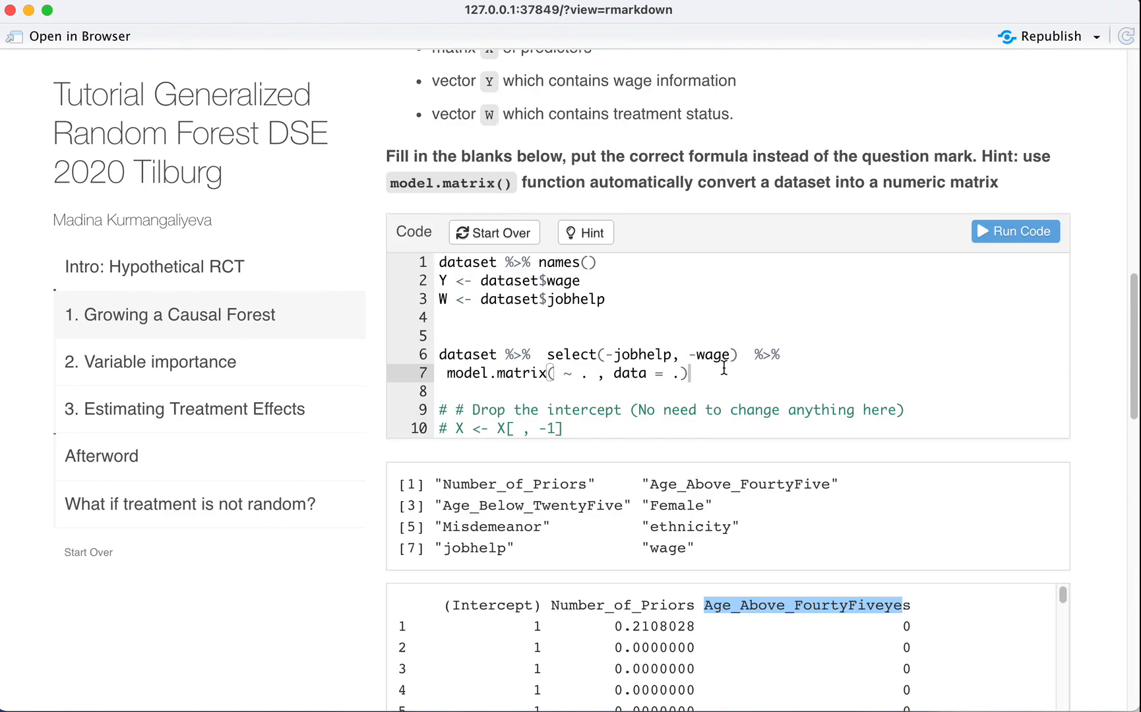
left_click(714, 373)
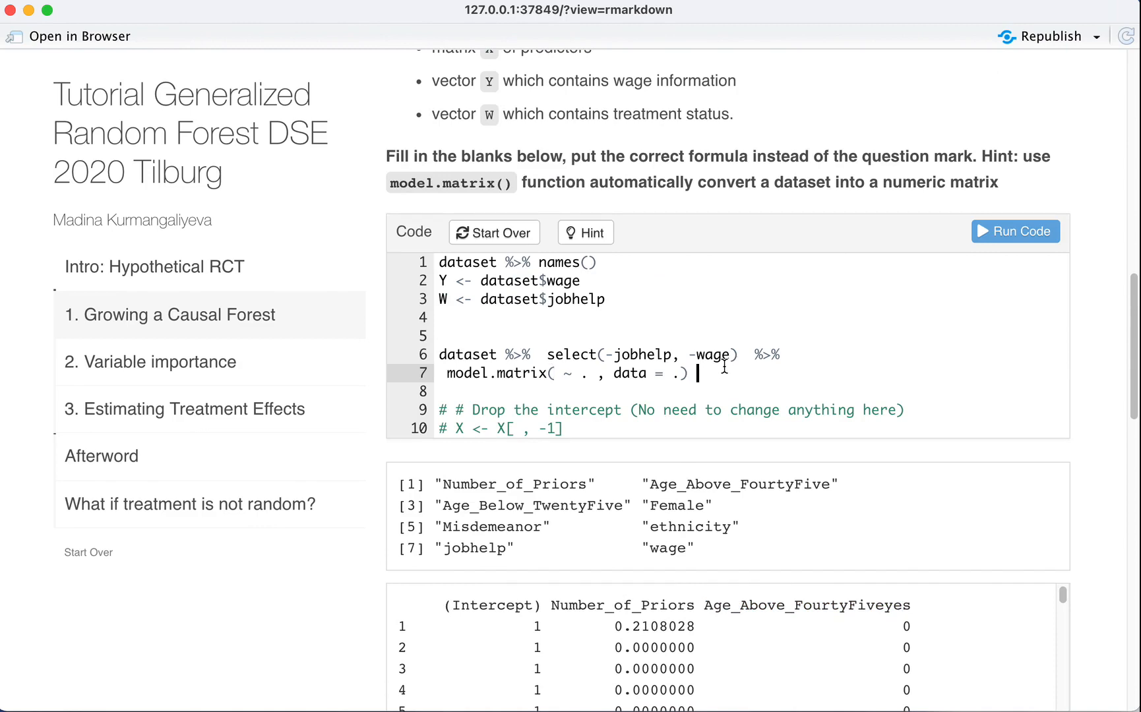
type("%>% head")
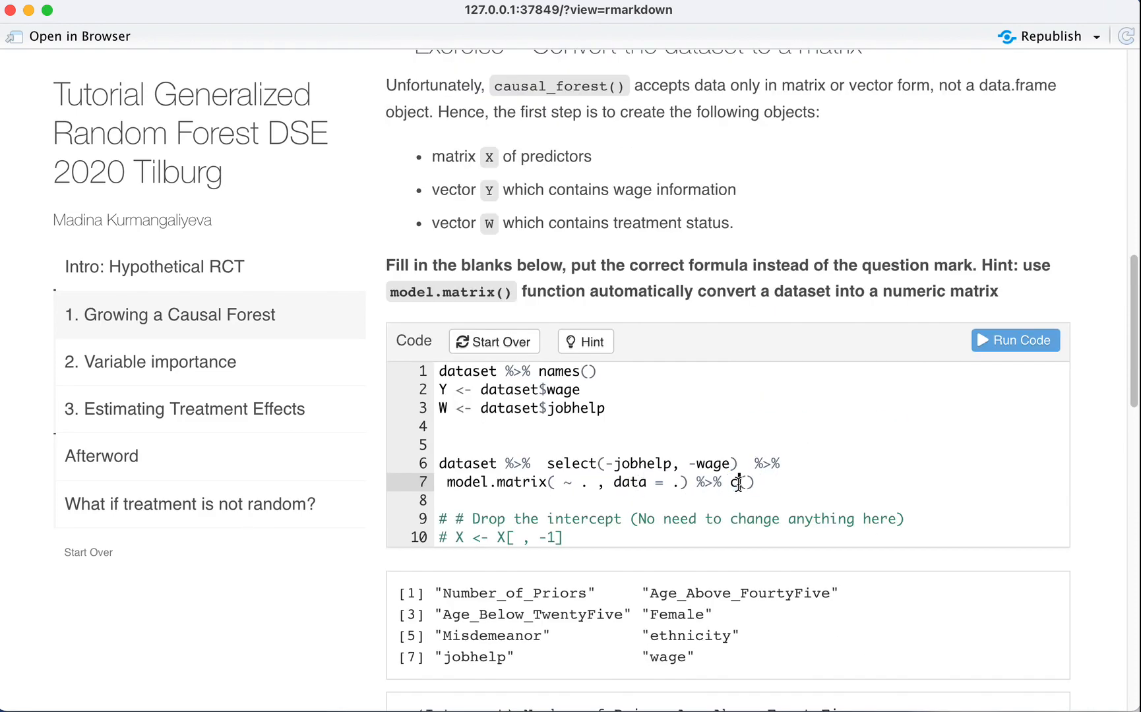
type("class")
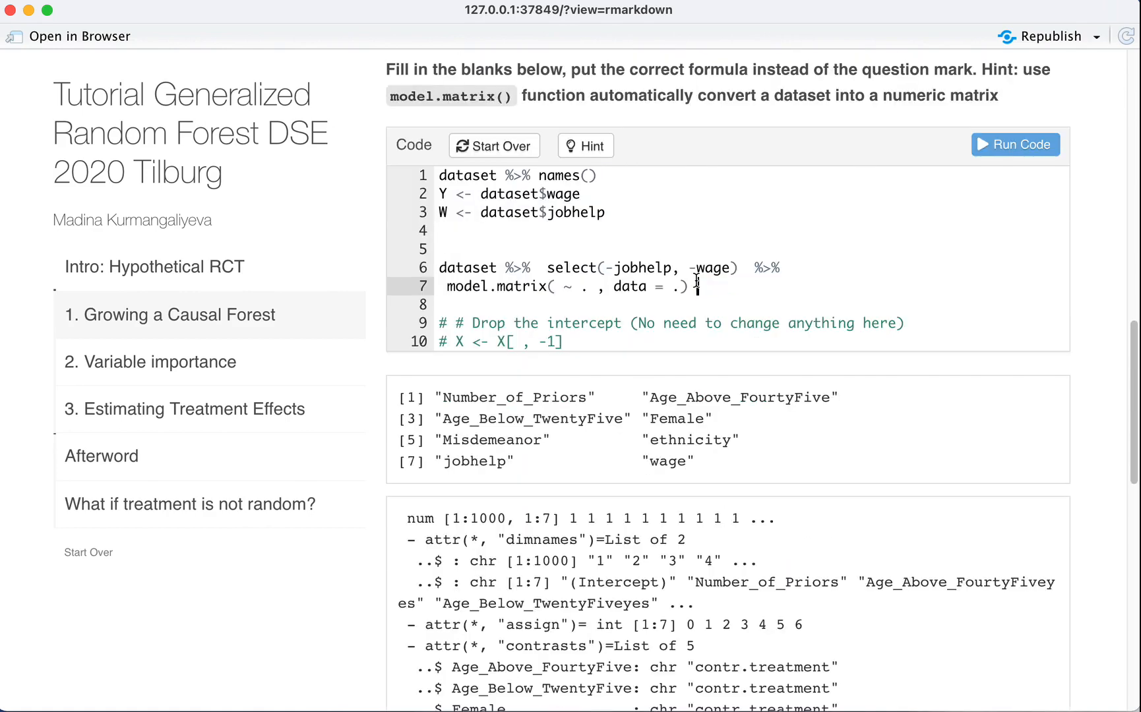
scroll("down", 3)
type("X <- ")
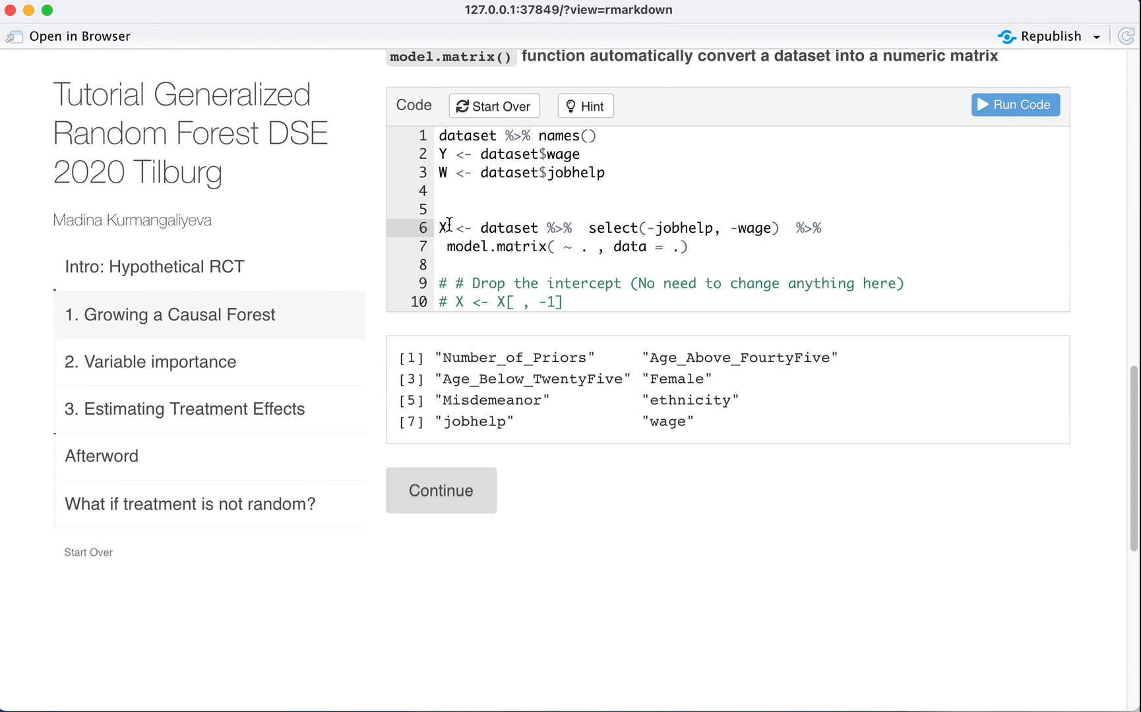
Step: Uncomment 'X <- X[ , -1]' to drop the intercept and start a line 'X[1:6,' showing the first six rows
type("X")
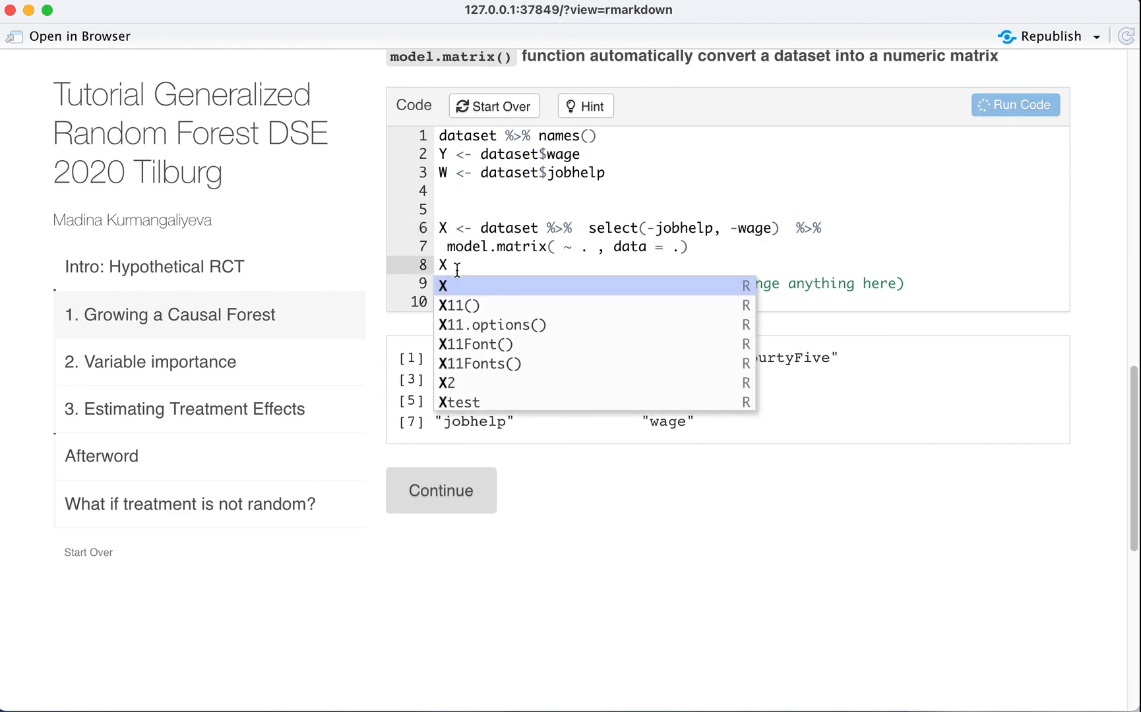
left_click(1014, 104)
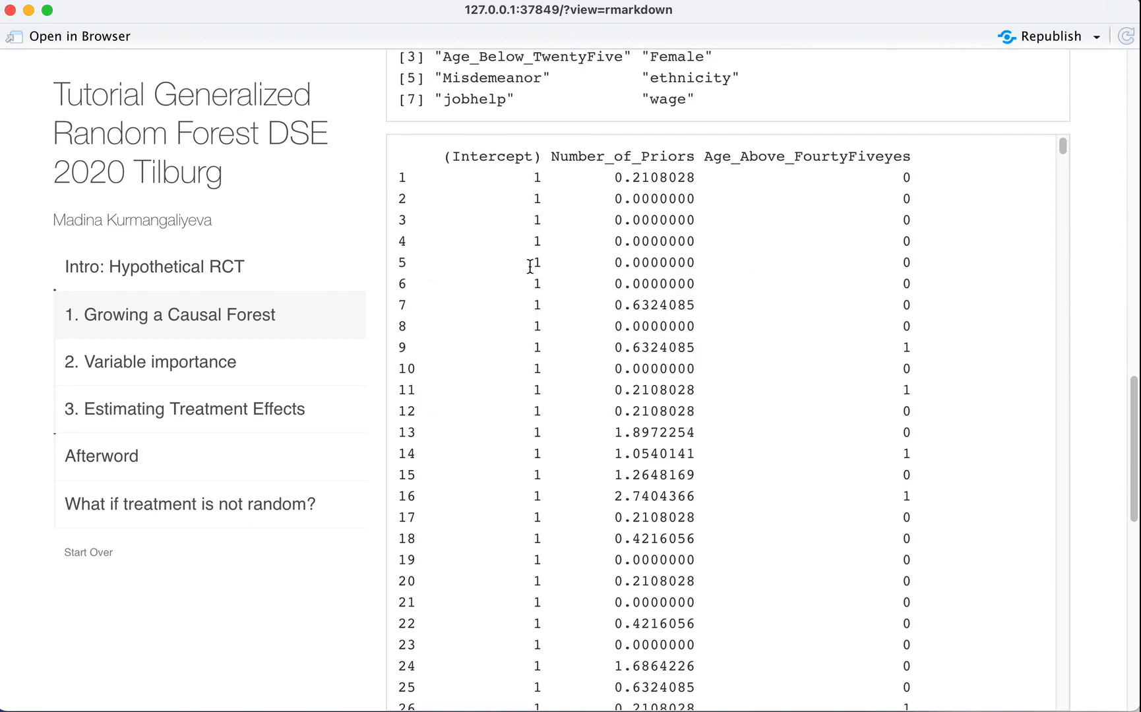
mouse_move(524, 575)
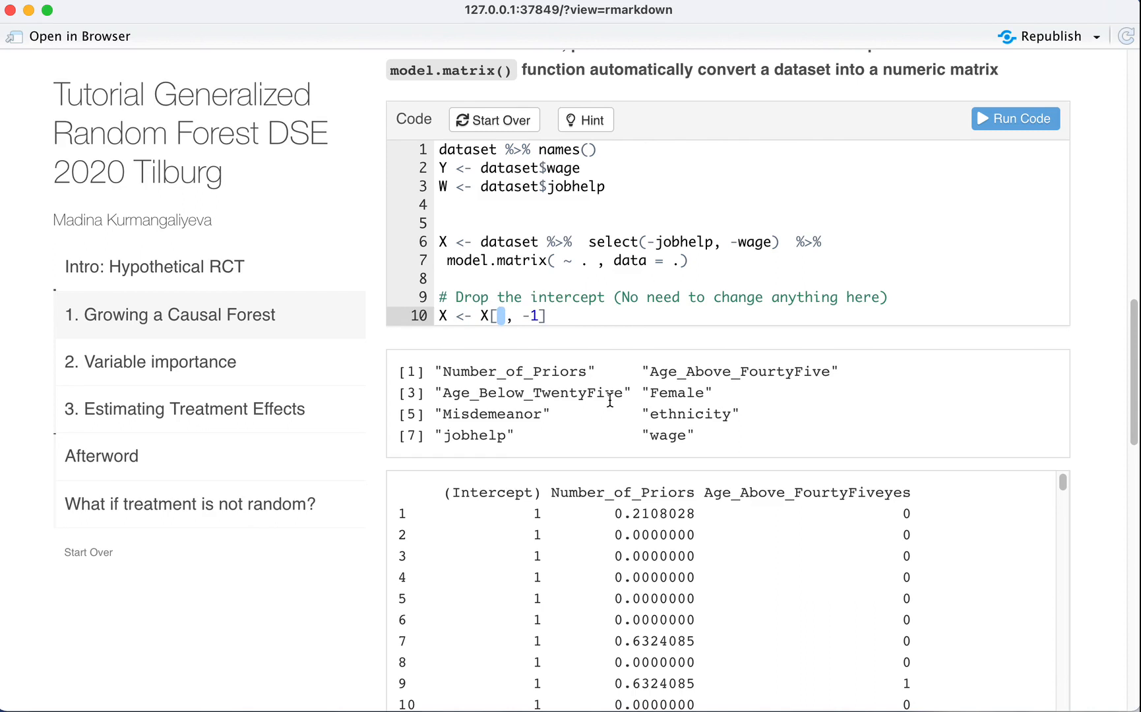
mouse_move(503, 305)
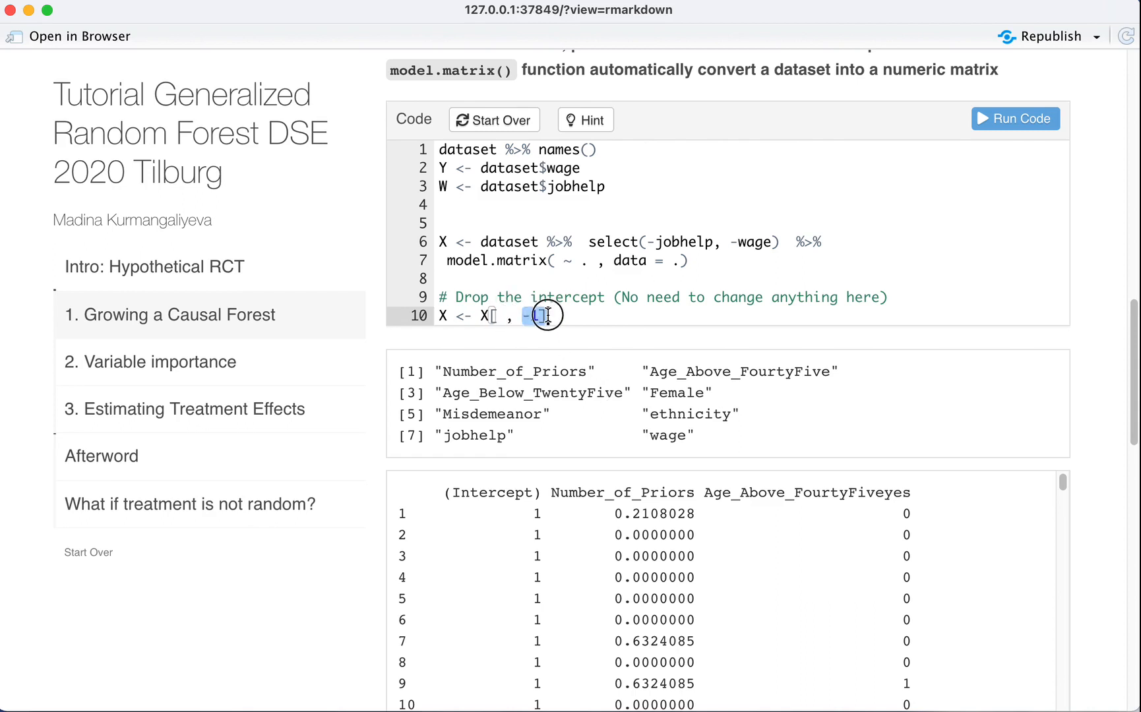
type("1")
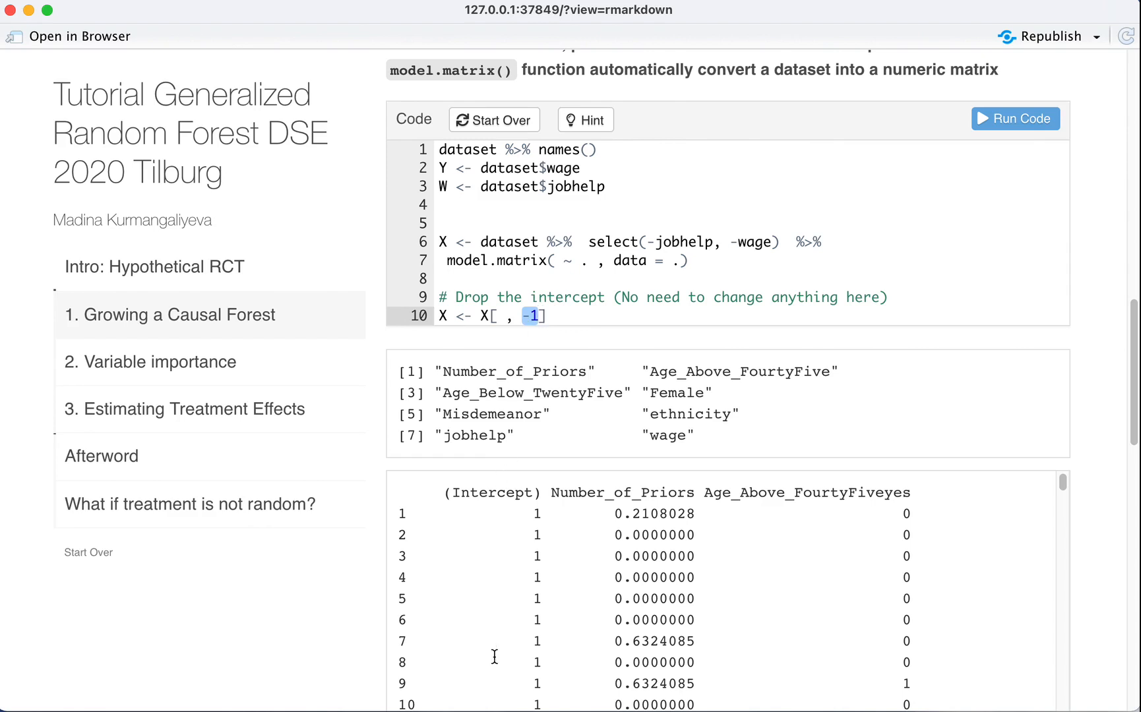
mouse_move(581, 334)
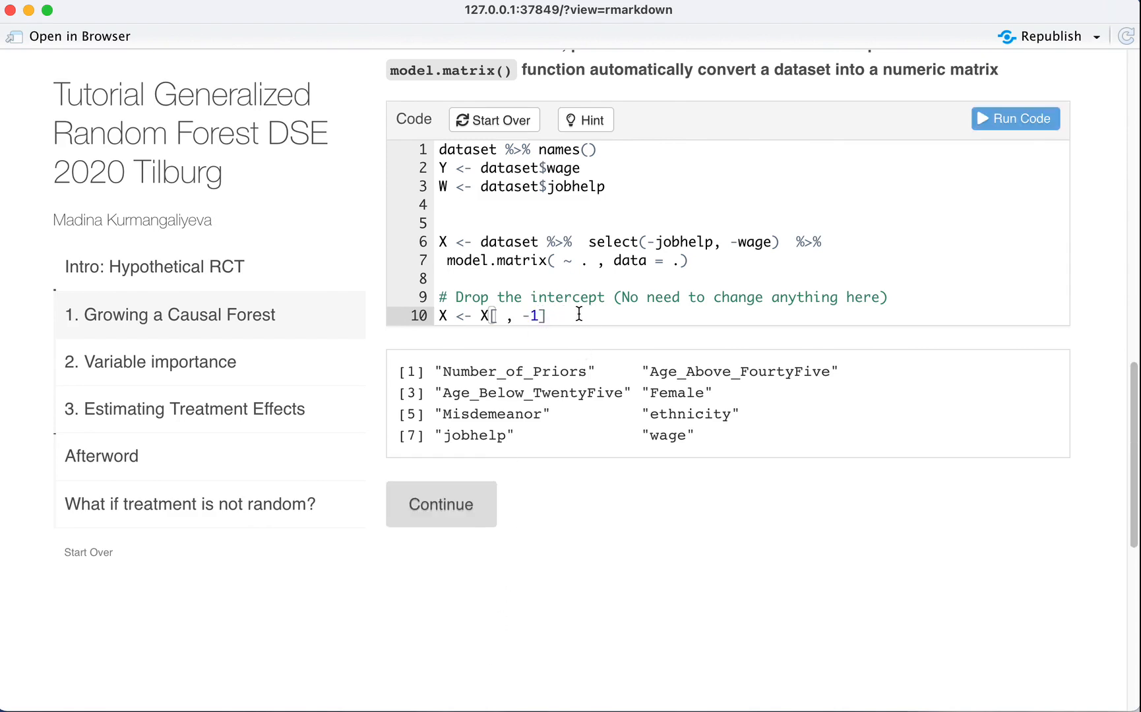
type("na")
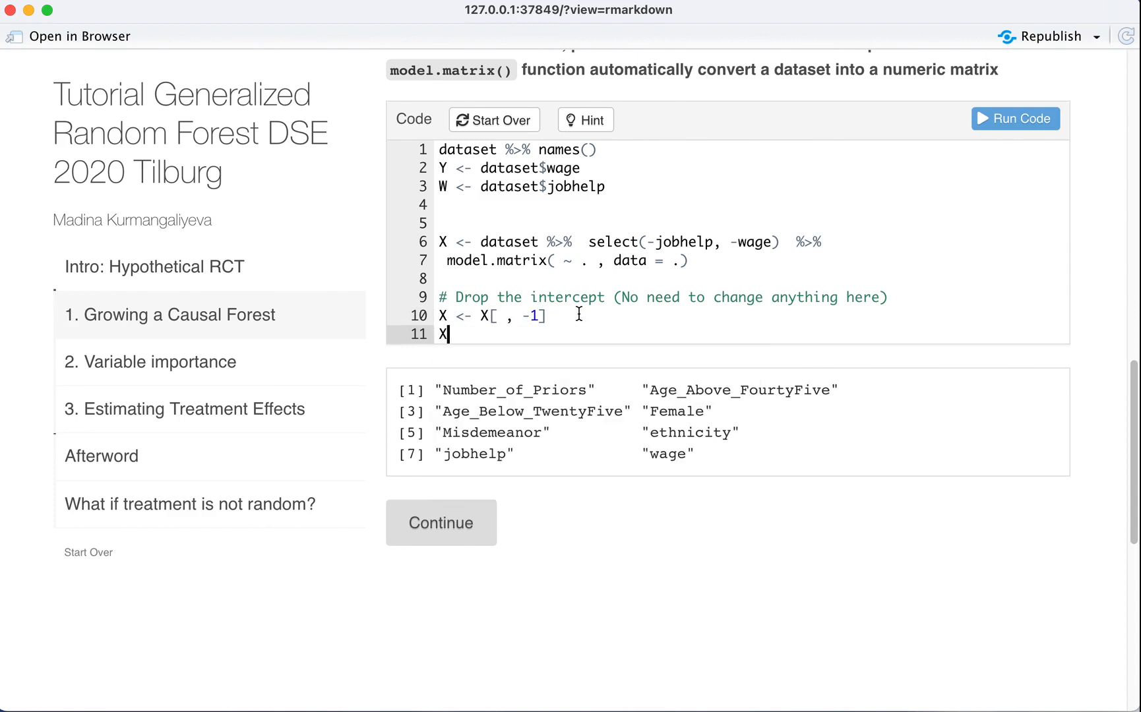
type("[1]")
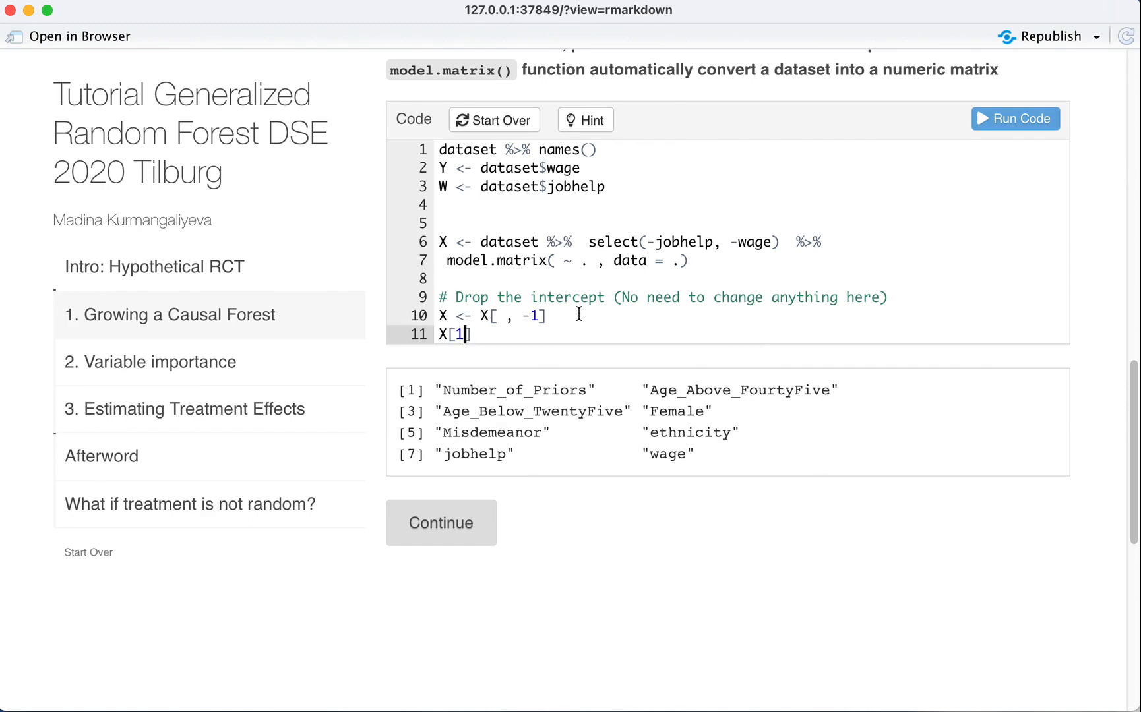
type(":6,")
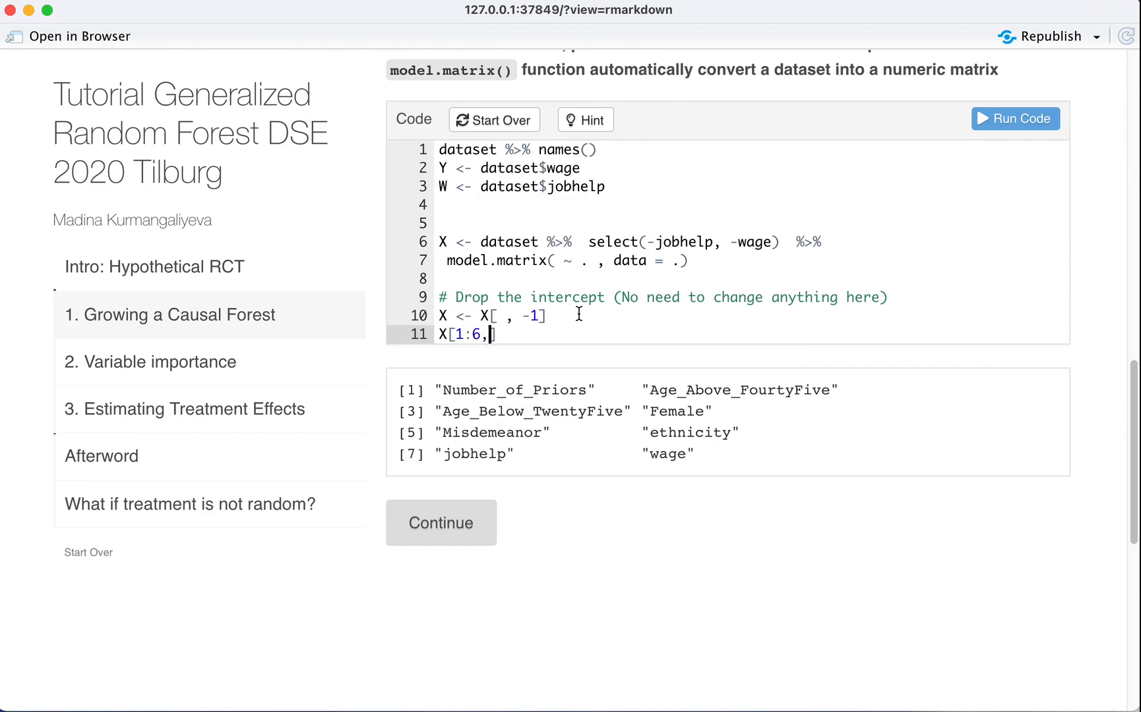